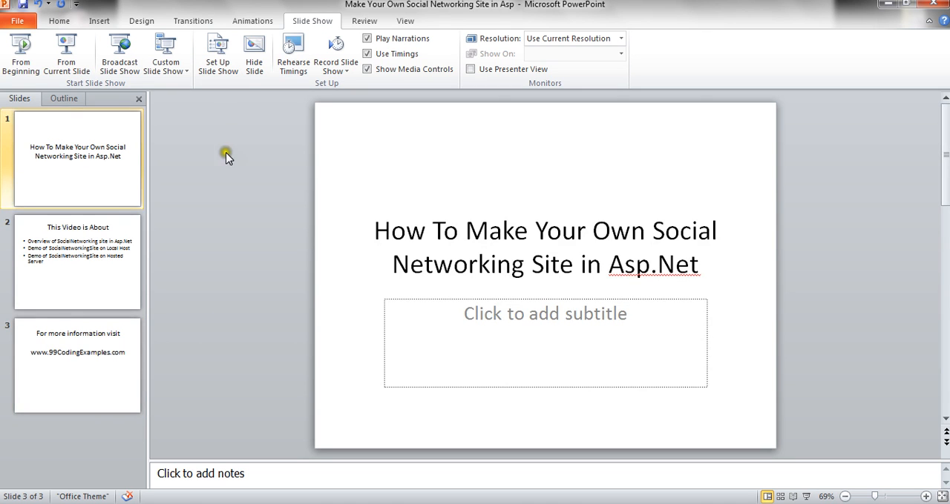
# Browse the HeartBeat project files, checking Default.aspx properties and the images folder
pyautogui.click(77, 365)
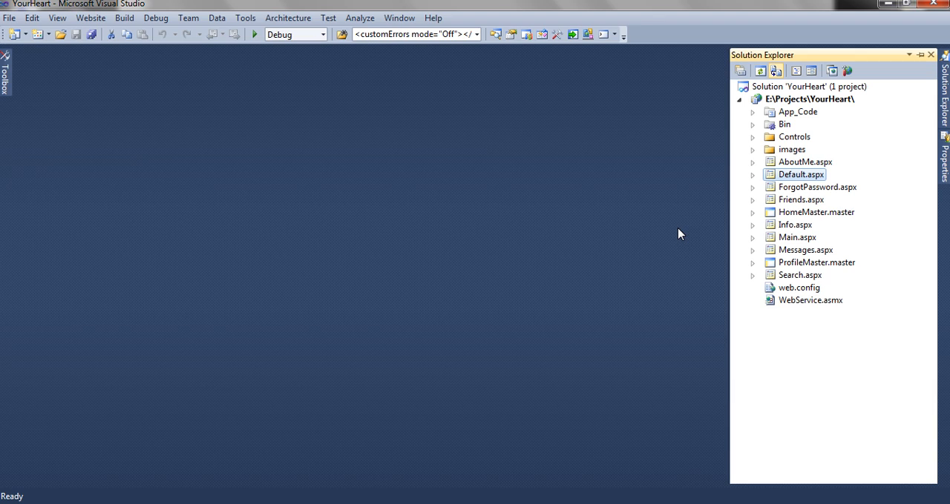
pyautogui.moveTo(696, 135)
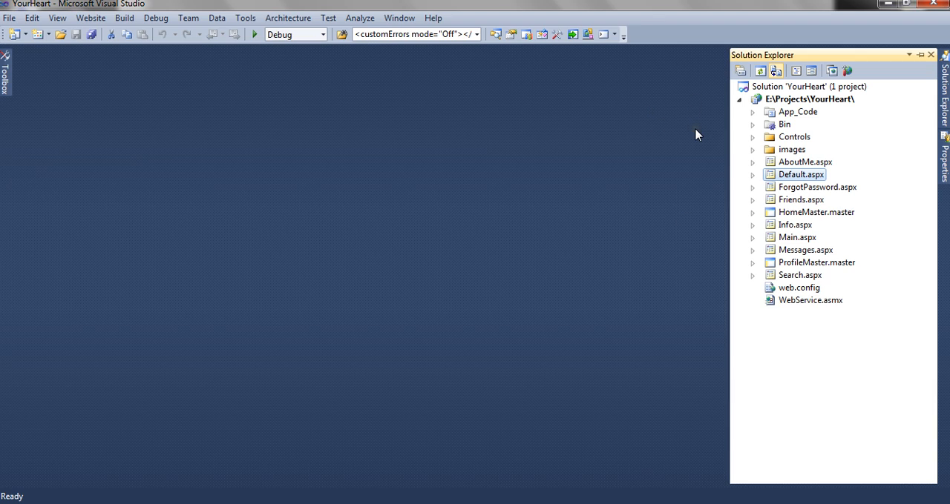
pyautogui.click(801, 175)
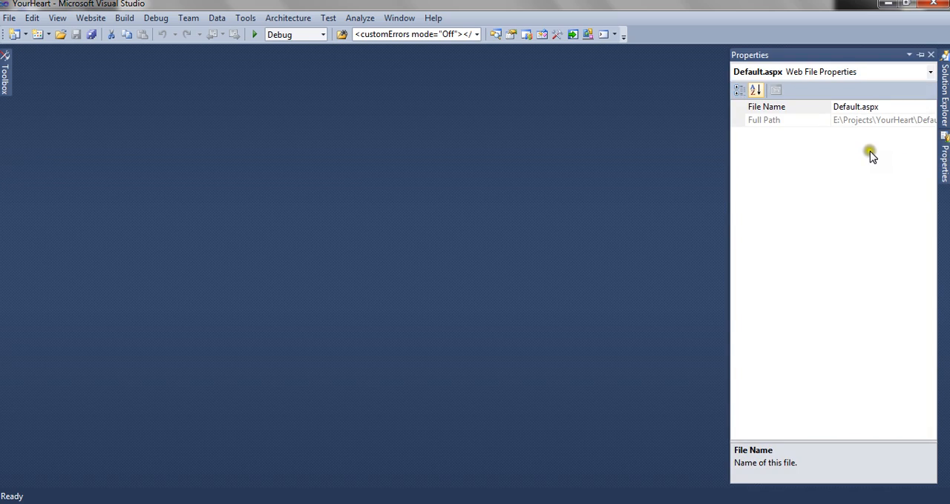
pyautogui.click(944, 82)
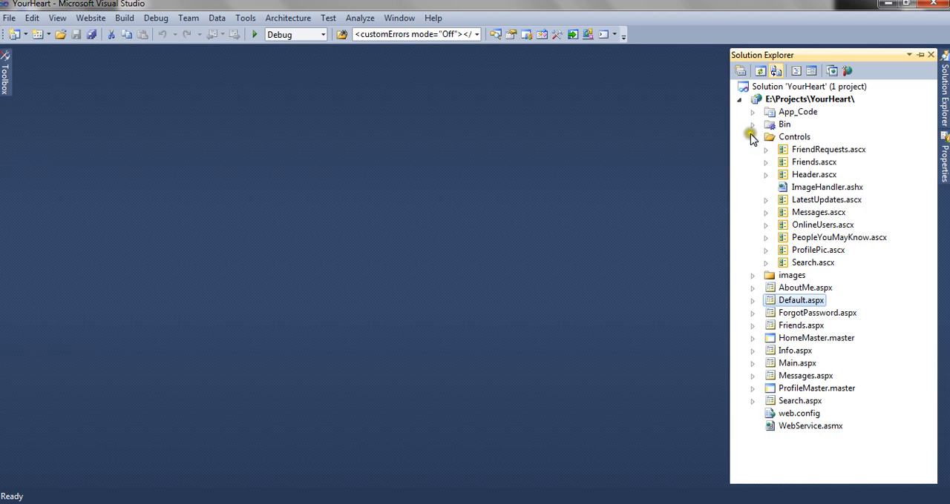
pyautogui.click(751, 148)
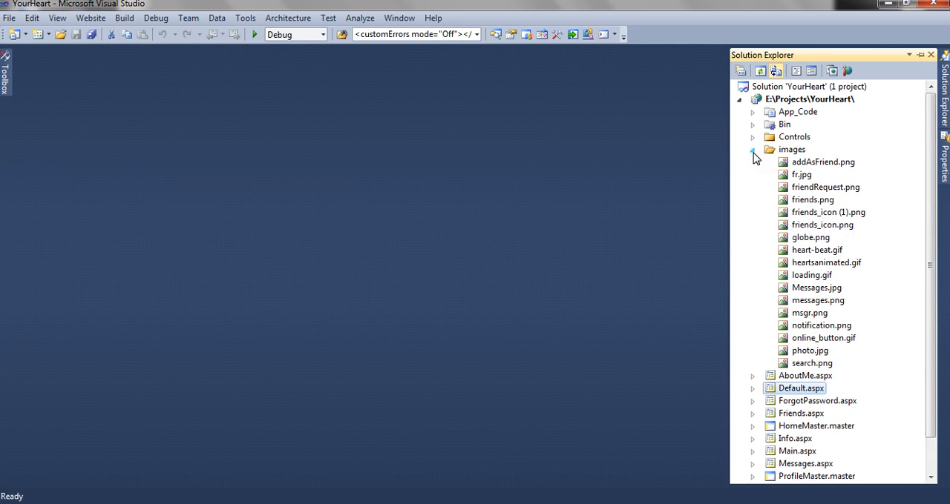
pyautogui.click(753, 148)
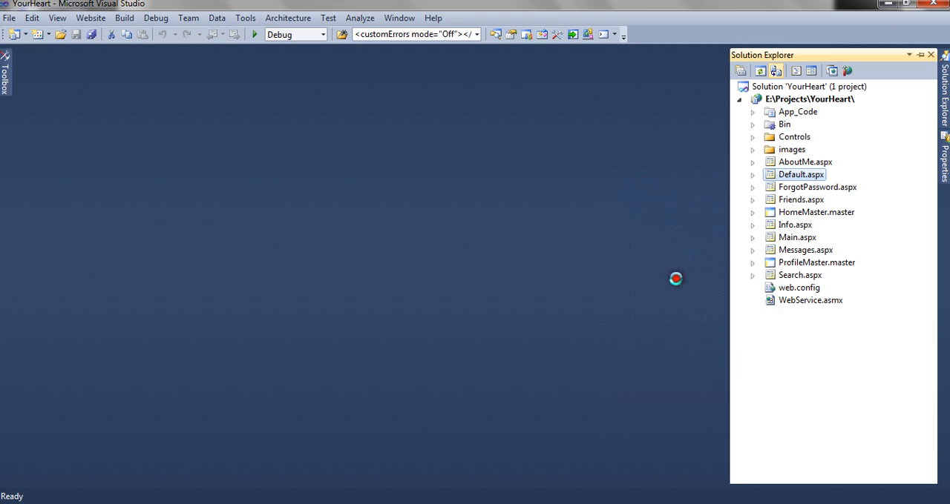
# Leave the project view and bring up the HeartBeat login page in the browser
pyautogui.click(254, 34)
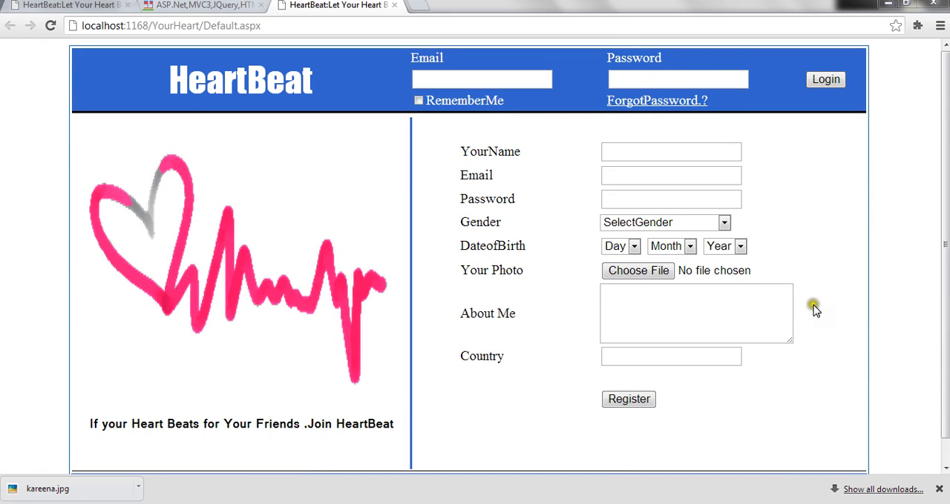
pyautogui.click(696, 313)
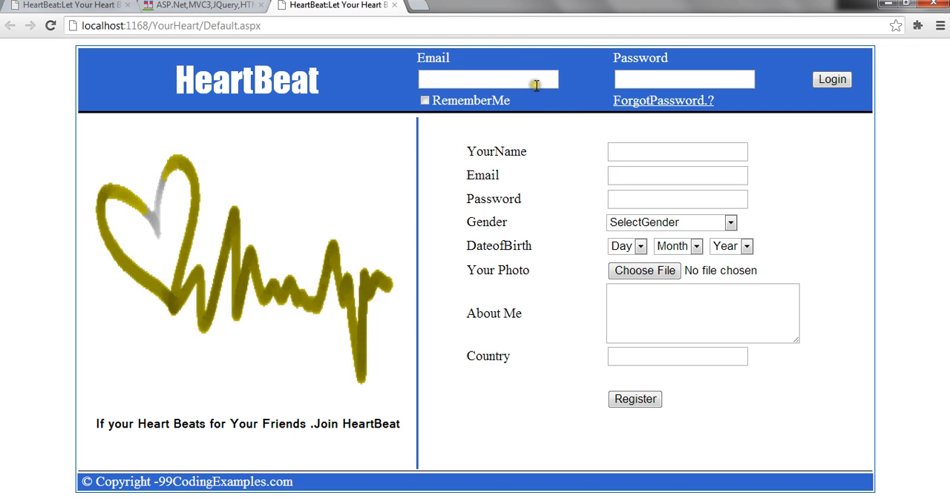
pyautogui.click(676, 199)
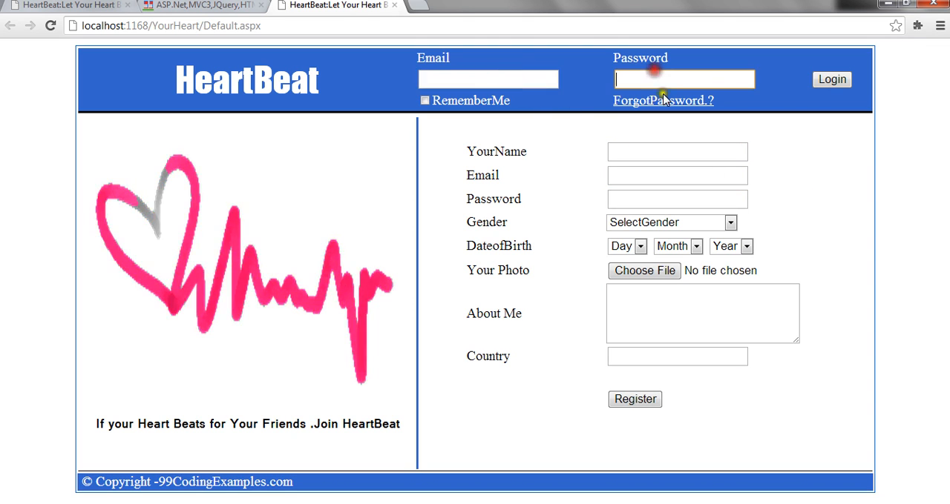
pyautogui.click(676, 199)
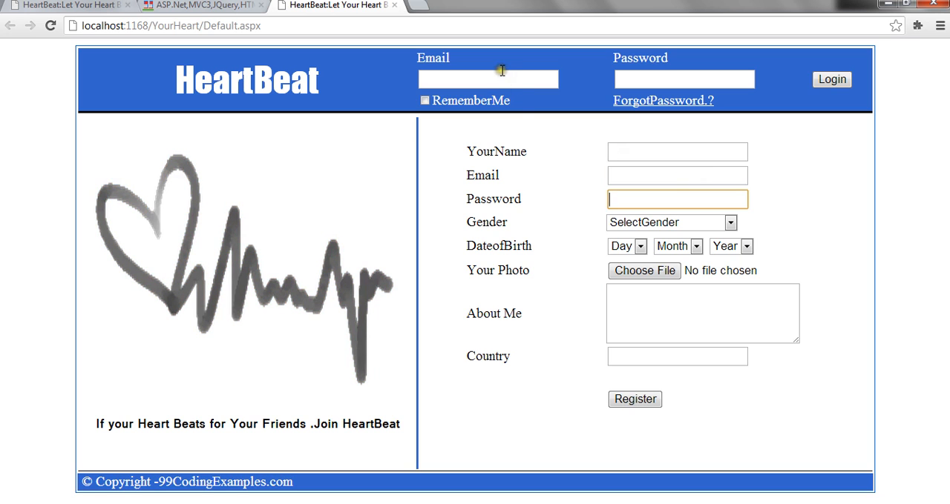
pyautogui.click(683, 78)
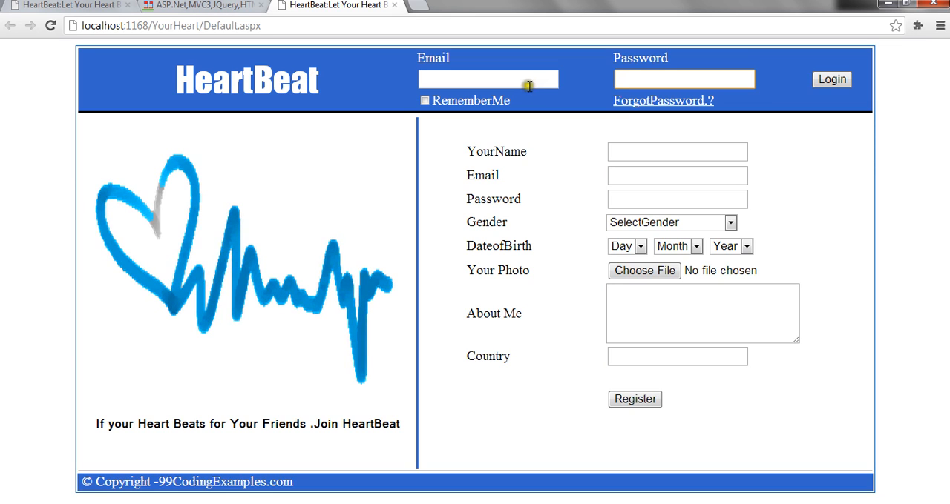
# Log in with the saved srk email suggestion and a password, which is rejected as incorrect
pyautogui.click(487, 80)
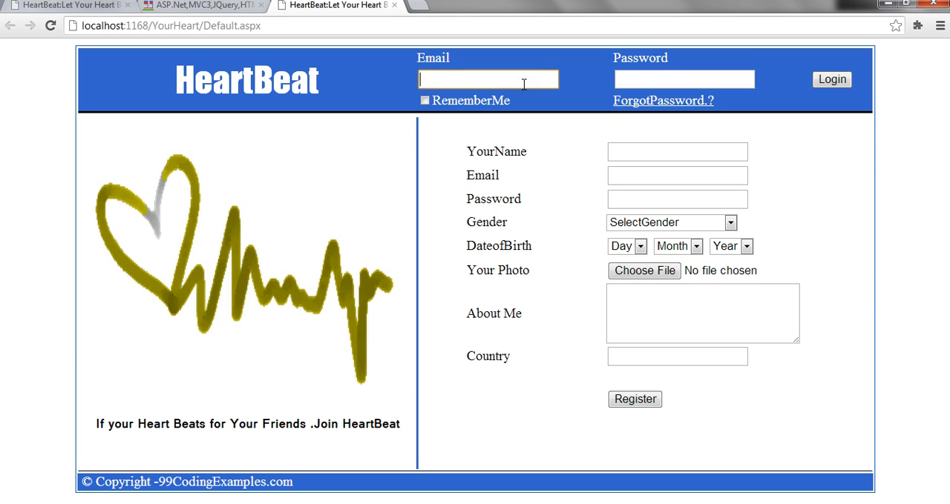
pyautogui.write('sr')
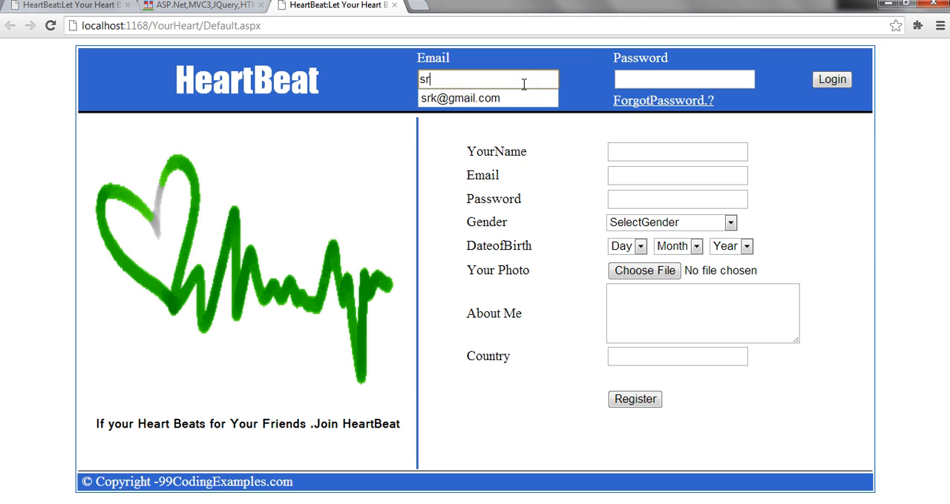
pyautogui.write('k')
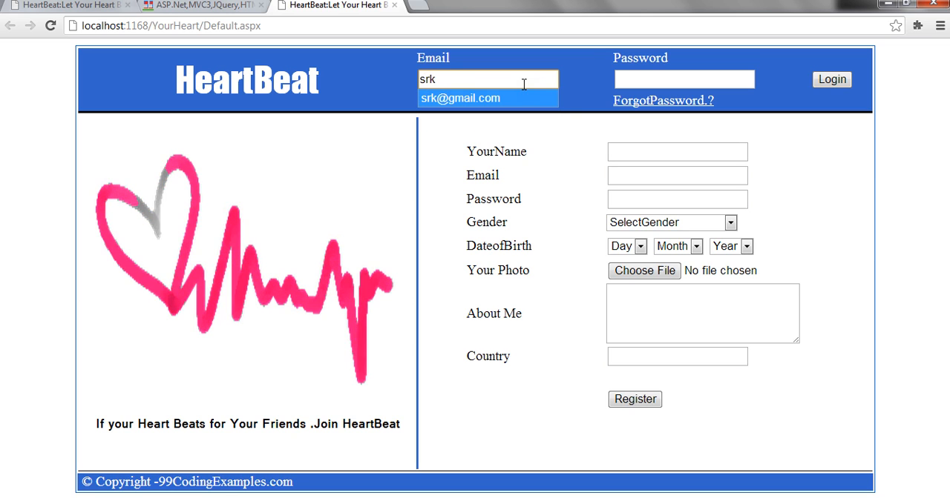
pyautogui.click(460, 98)
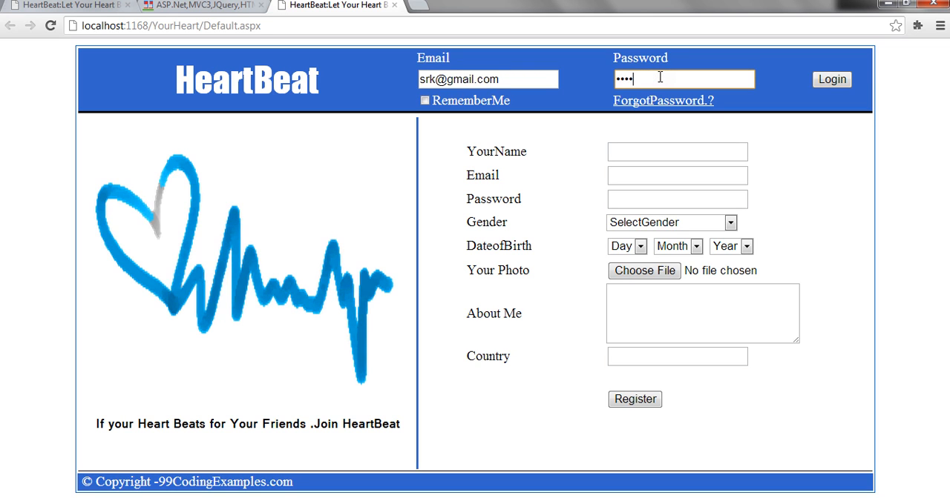
pyautogui.write('•')
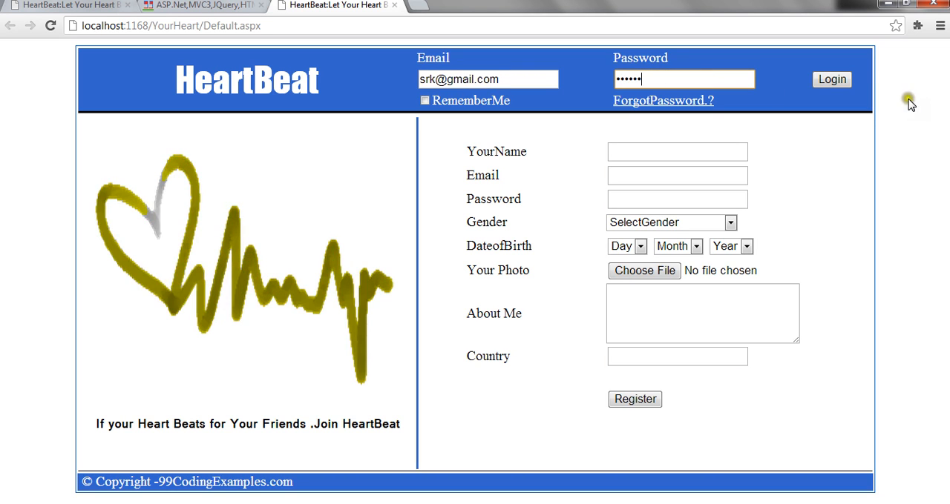
pyautogui.click(831, 81)
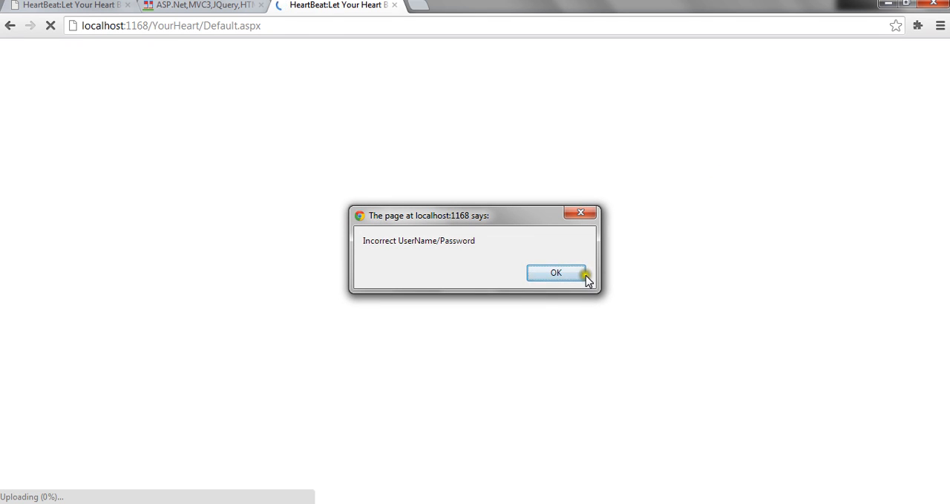
pyautogui.click(555, 273)
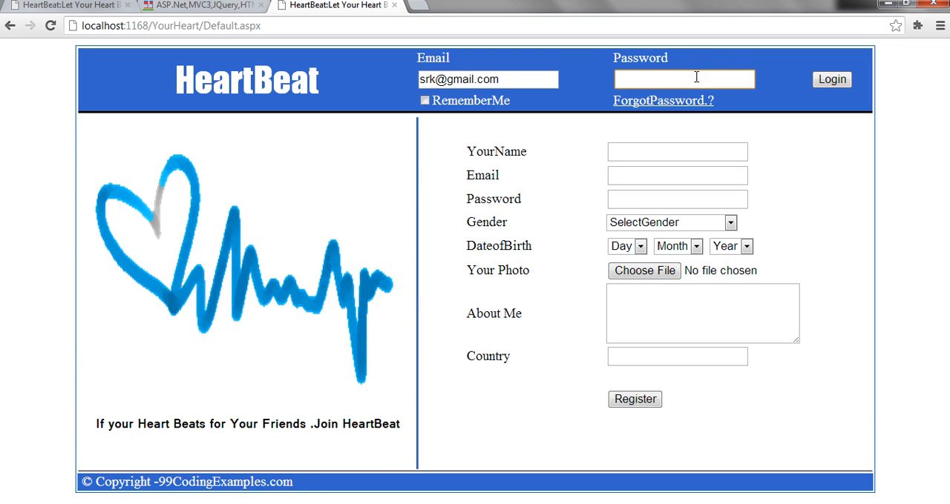
pyautogui.write('••••')
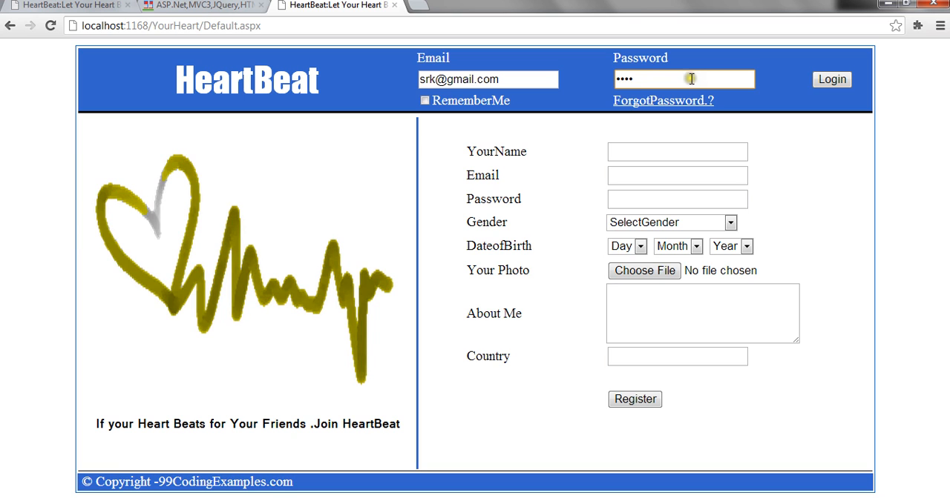
pyautogui.click(831, 80)
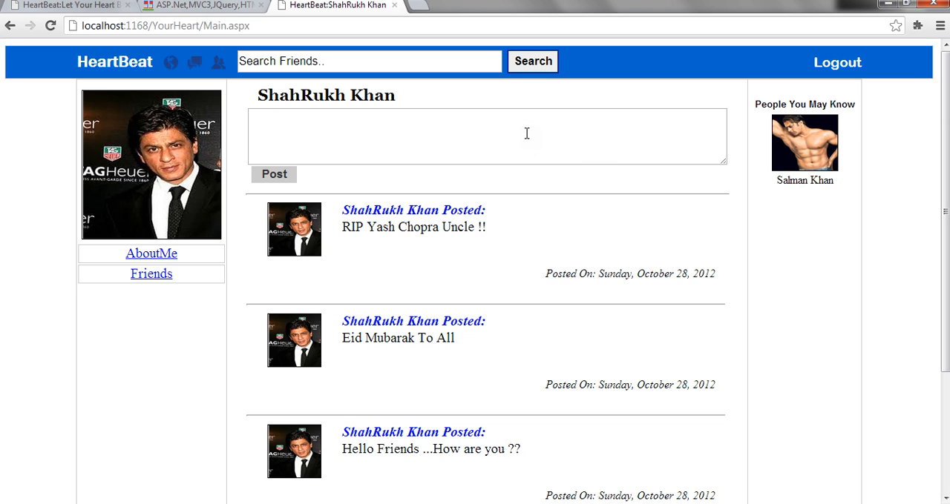
pyautogui.moveTo(171, 163)
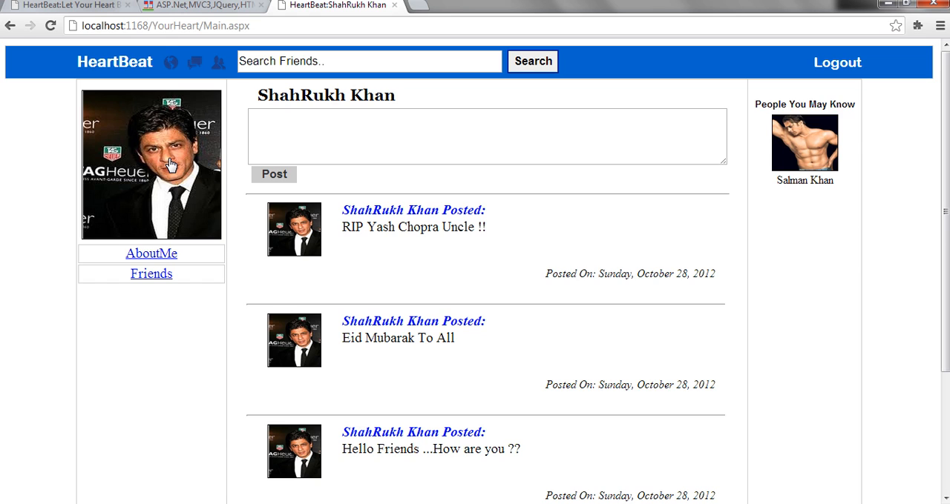
pyautogui.moveTo(187, 157)
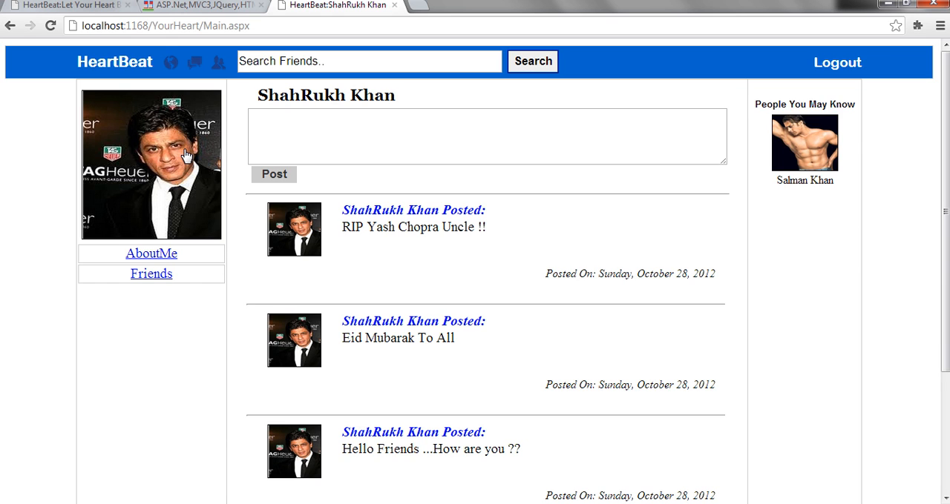
# View ShahRukh's About Me and Friends pages, then open the suggested Salman Khan profile
pyautogui.click(151, 253)
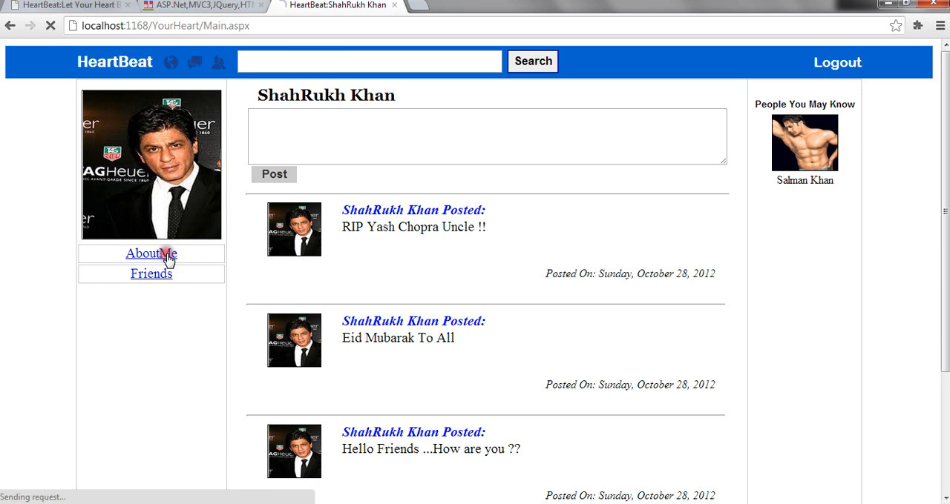
pyautogui.click(151, 254)
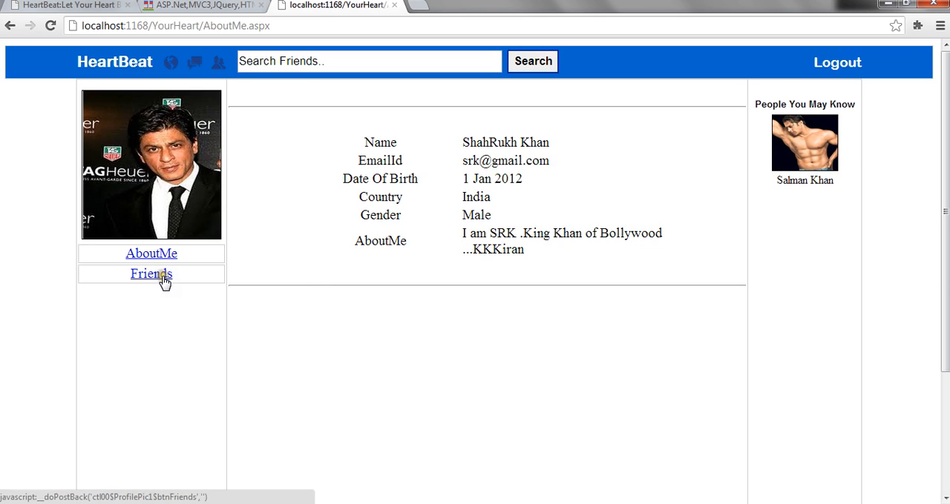
pyautogui.click(151, 273)
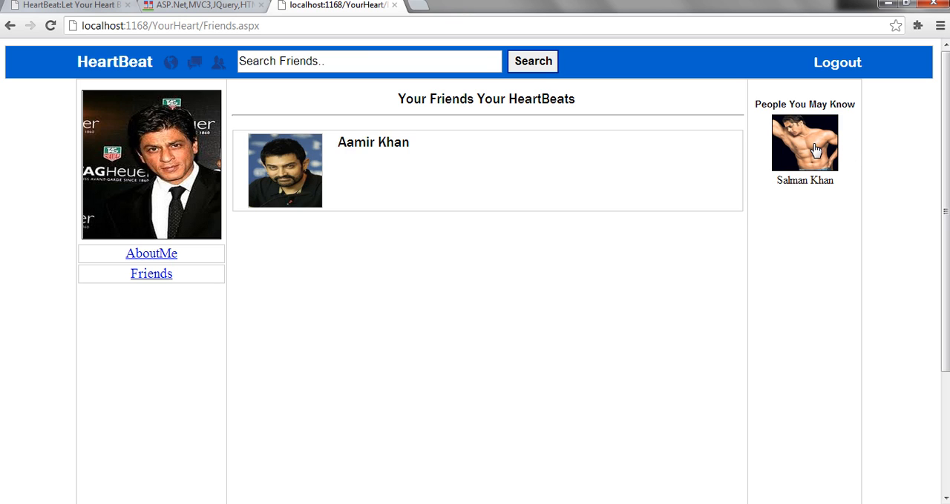
pyautogui.click(805, 142)
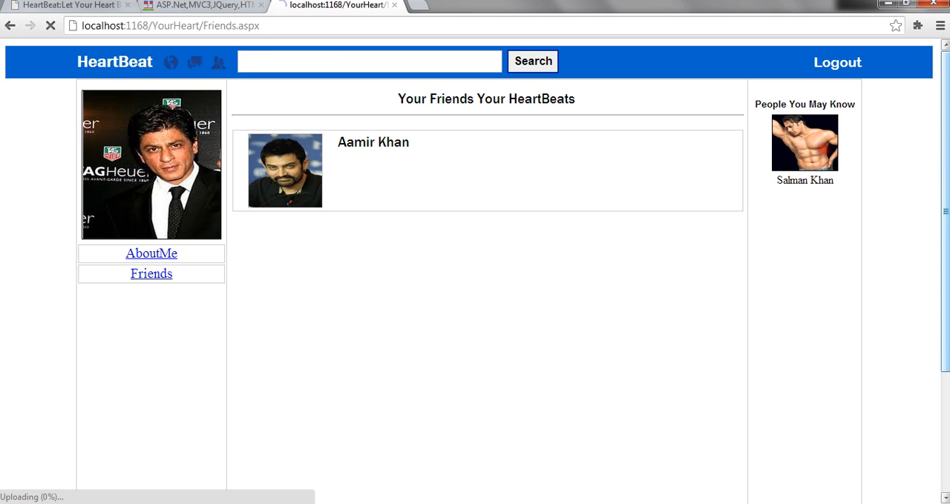
pyautogui.click(805, 143)
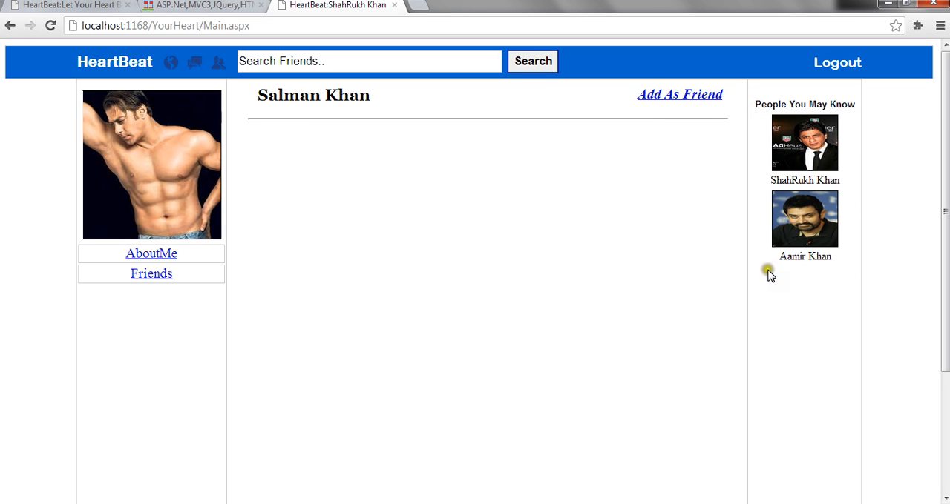
pyautogui.moveTo(772, 135)
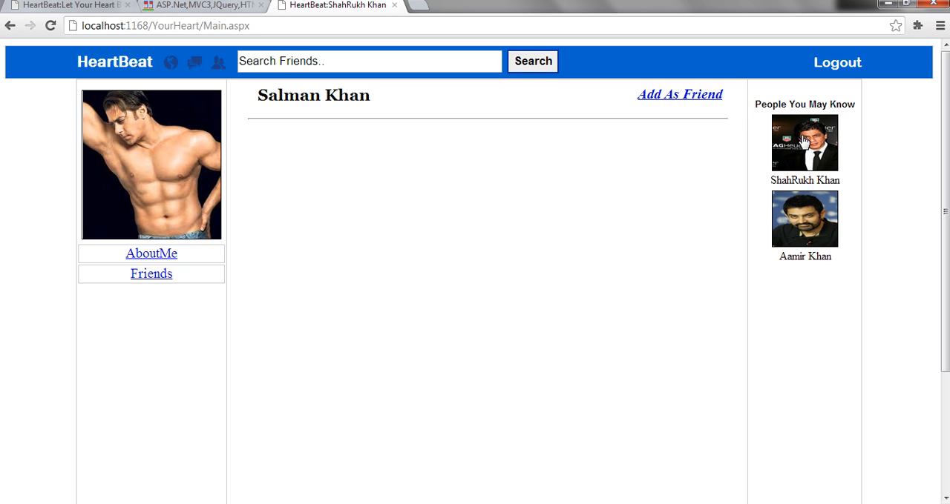
pyautogui.moveTo(813, 147)
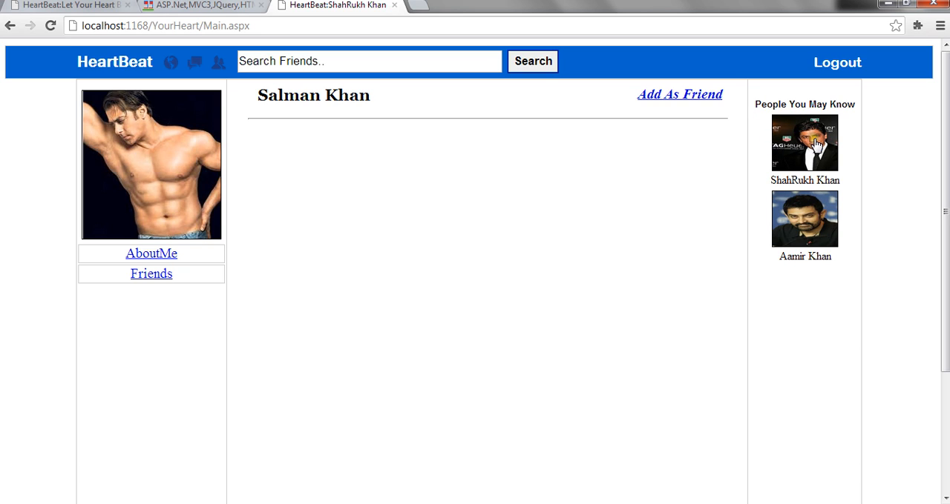
pyautogui.moveTo(556, 142)
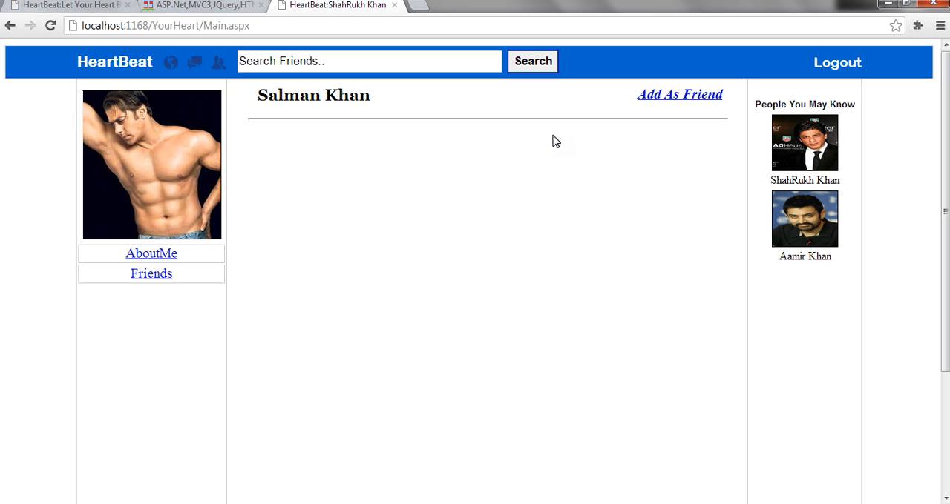
pyautogui.moveTo(858, 141)
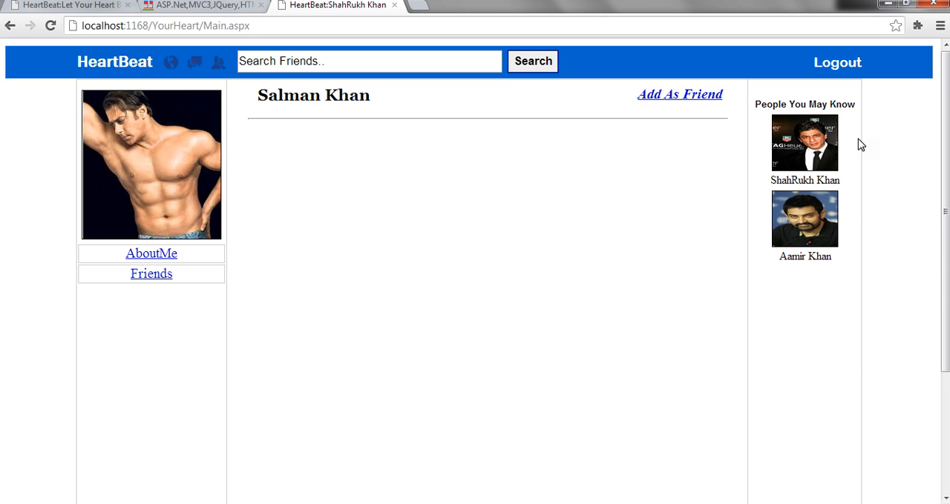
# Send Salman Khan a friend request and return to ShahRukh's home wall via the logo
pyautogui.click(680, 95)
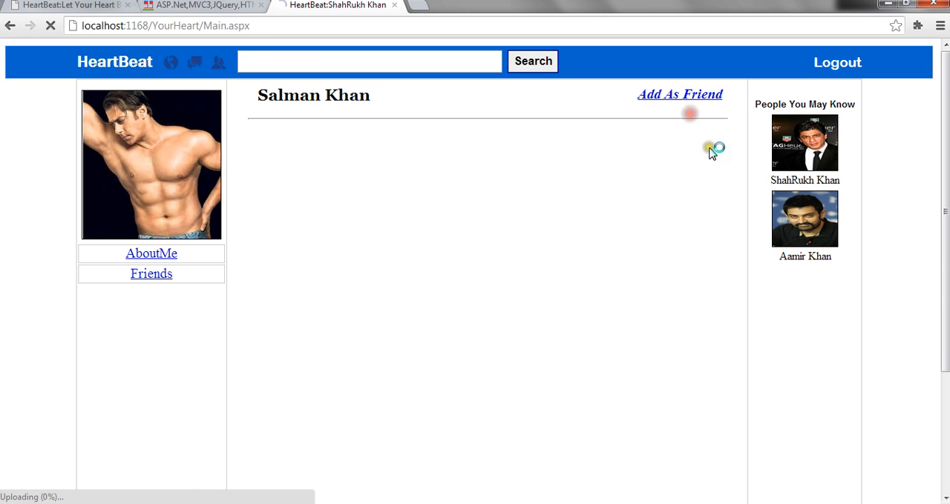
pyautogui.click(680, 95)
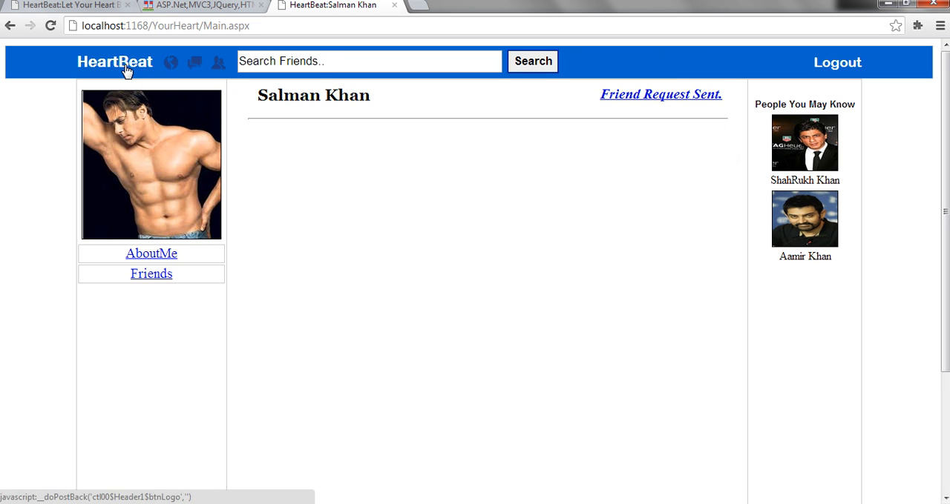
pyautogui.click(804, 142)
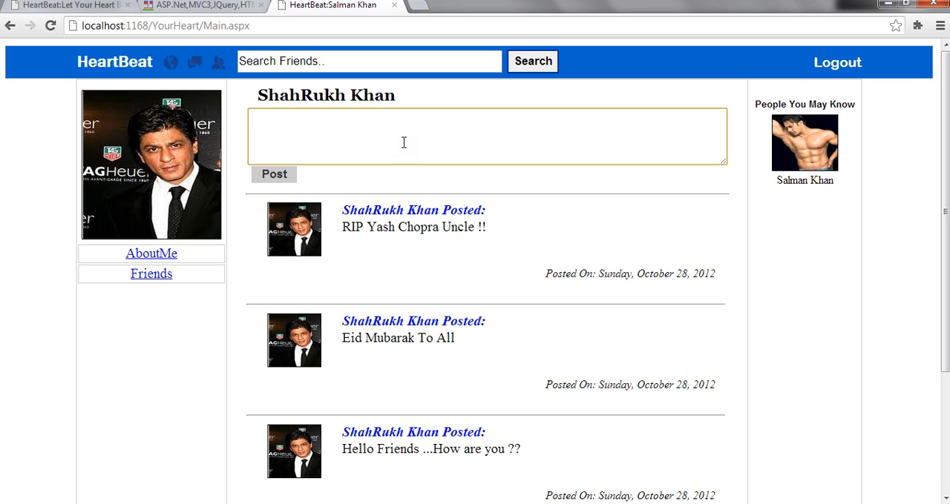
# Post the status 'Jab tak hai Jaan....!!' to the top of ShahRukh Khan's wall
pyautogui.write('Jab')
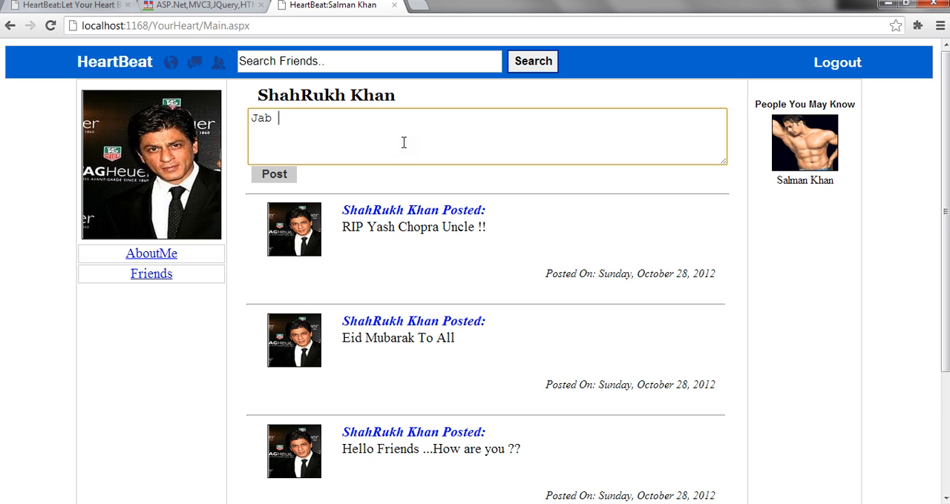
pyautogui.write('tak h')
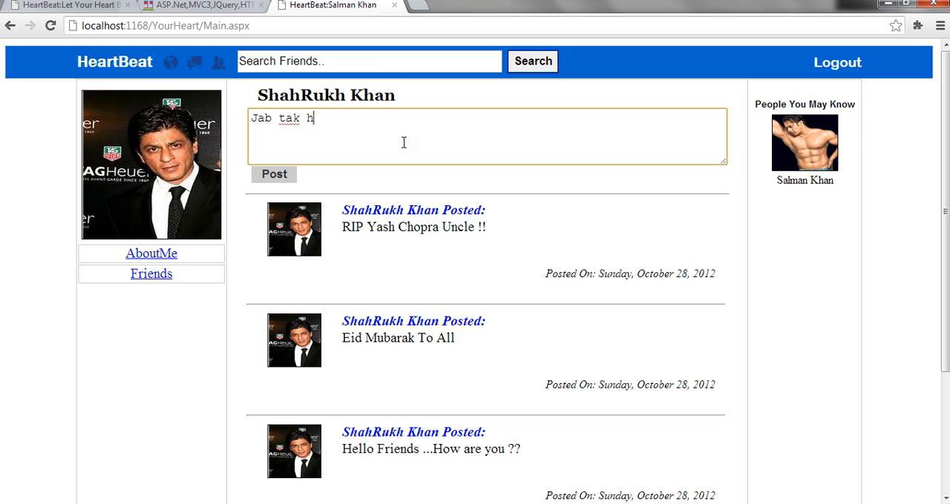
pyautogui.write('ai Jan')
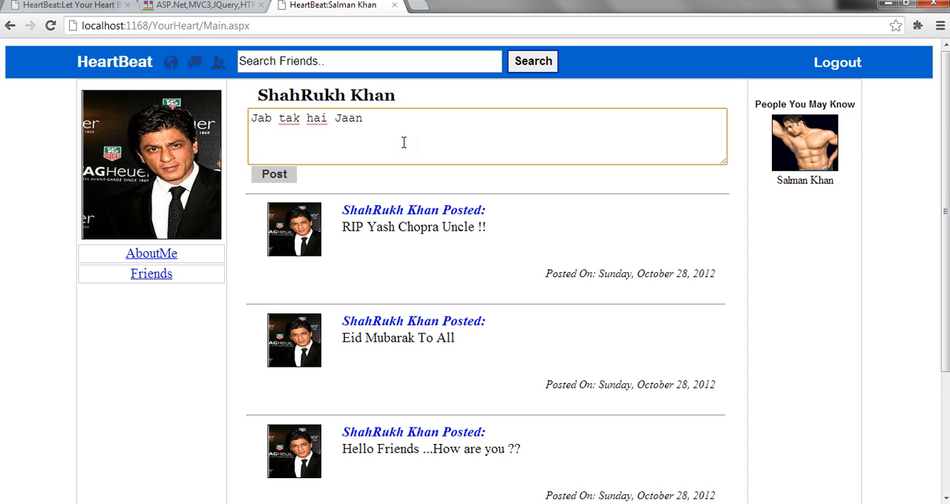
pyautogui.write('....!')
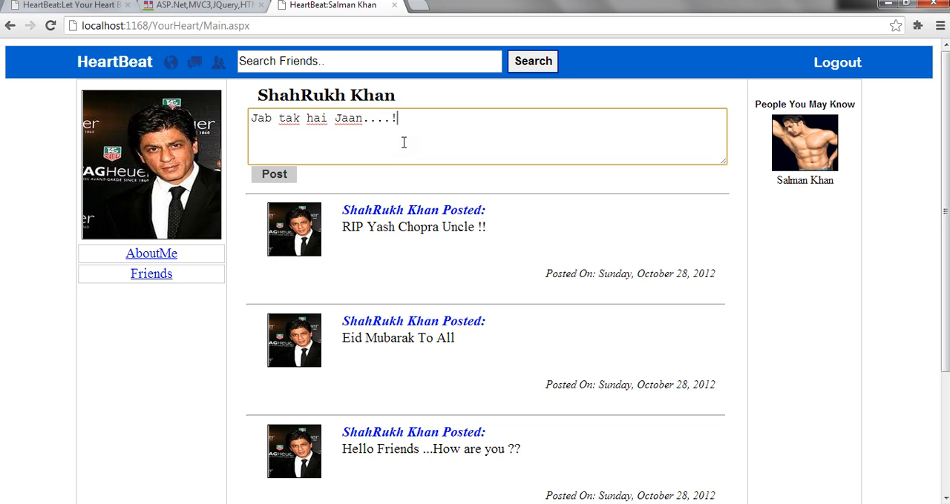
pyautogui.write('!')
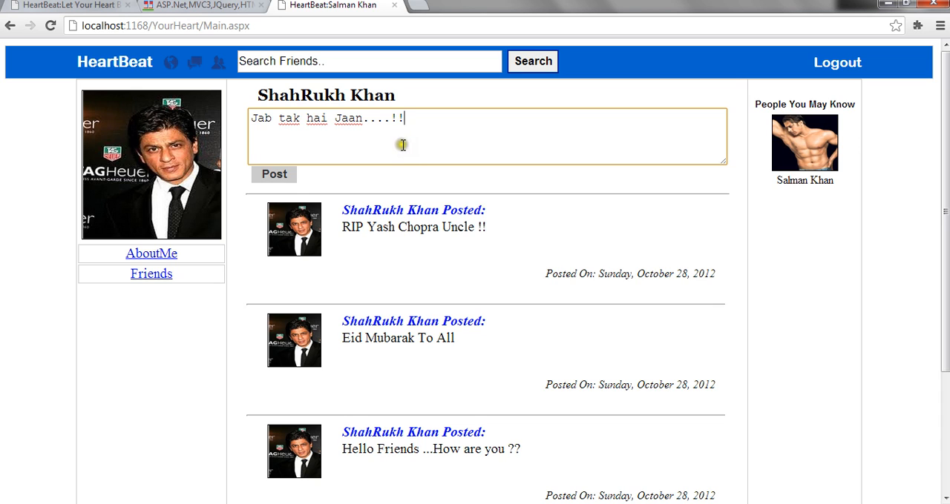
pyautogui.click(273, 173)
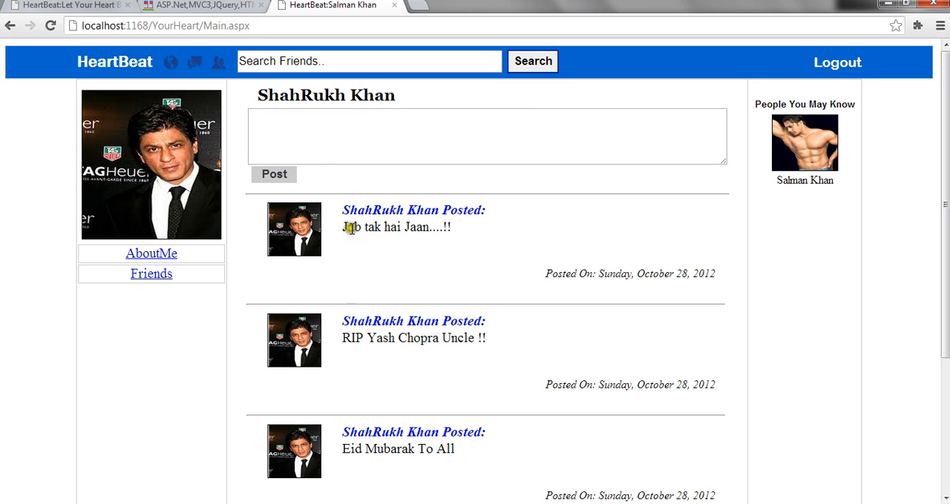
pyautogui.click(486, 137)
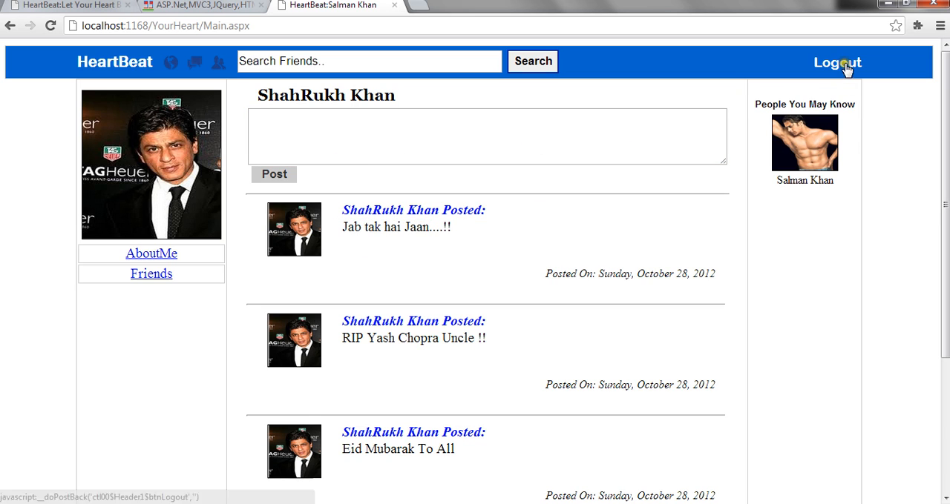
# Log out, log in as Salman Khan with the sk email, and accept ShahRukh's friend request
pyautogui.click(837, 62)
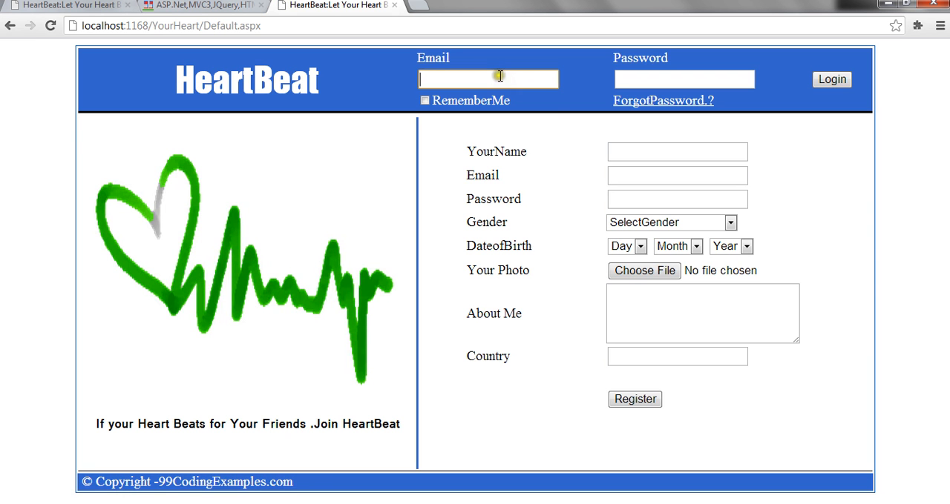
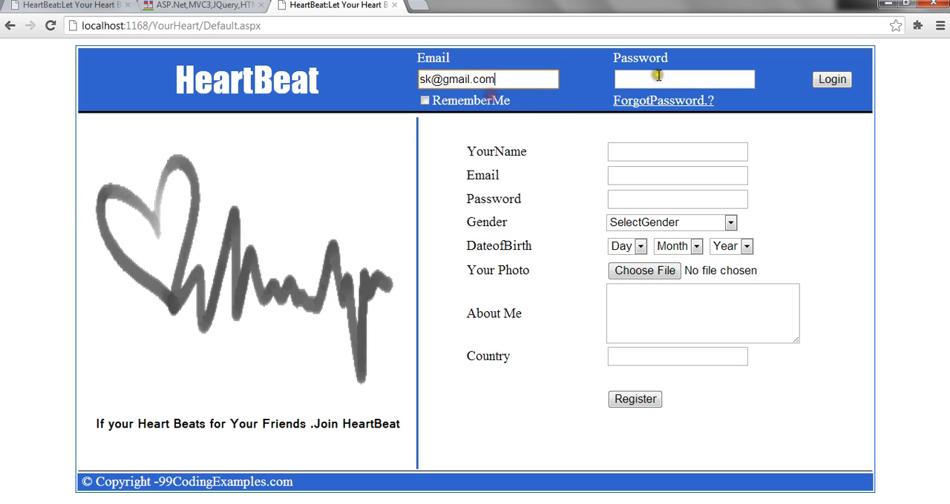
pyautogui.write('••••')
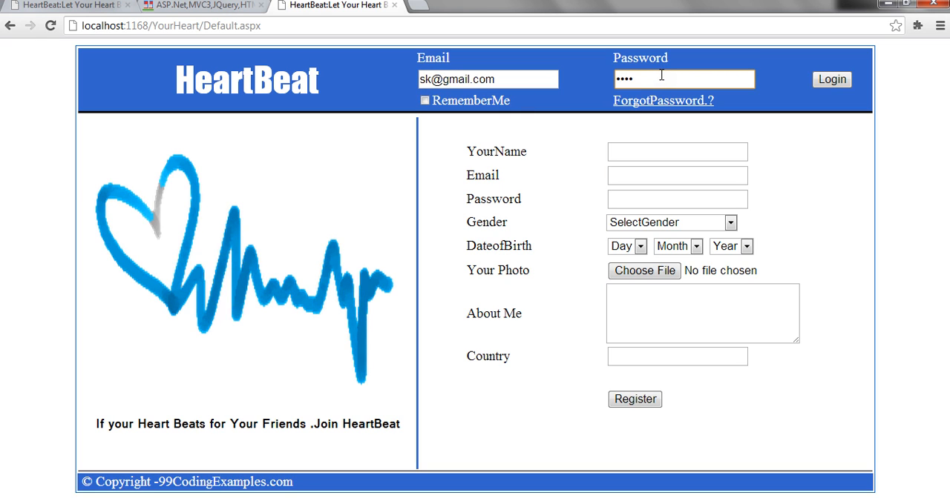
pyautogui.click(831, 80)
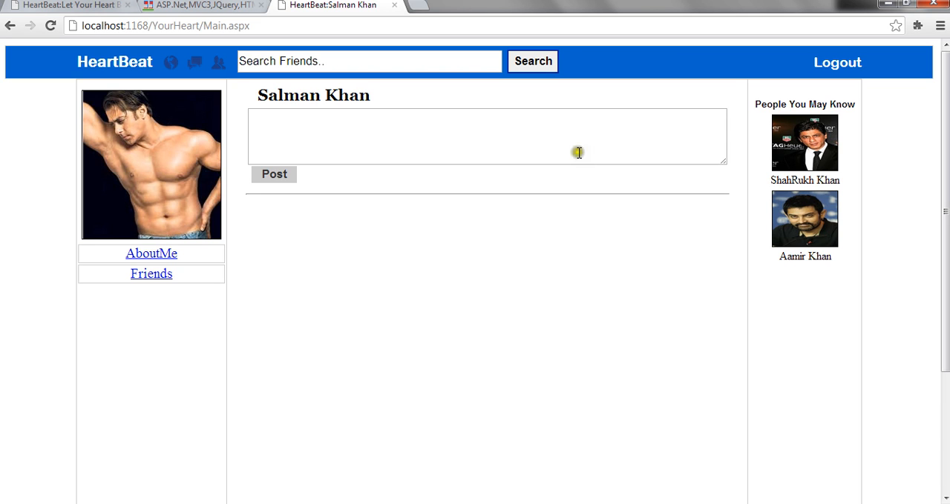
pyautogui.click(151, 273)
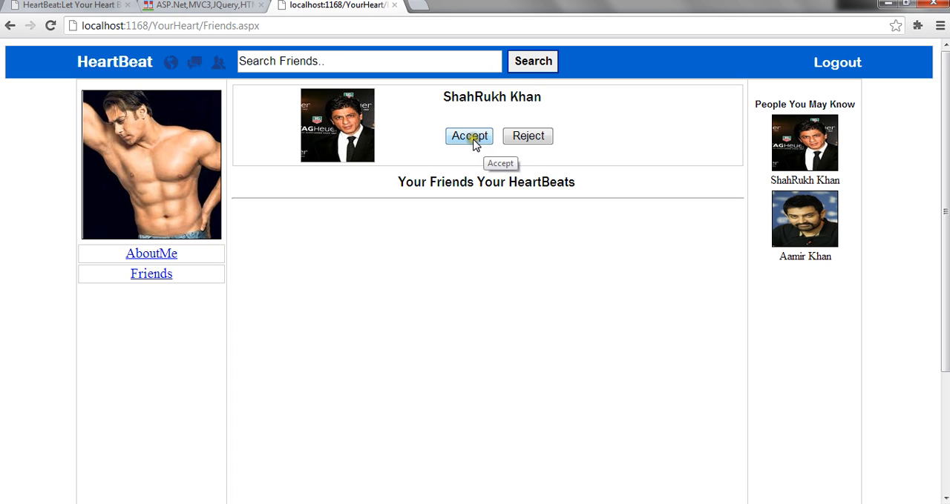
pyautogui.click(469, 136)
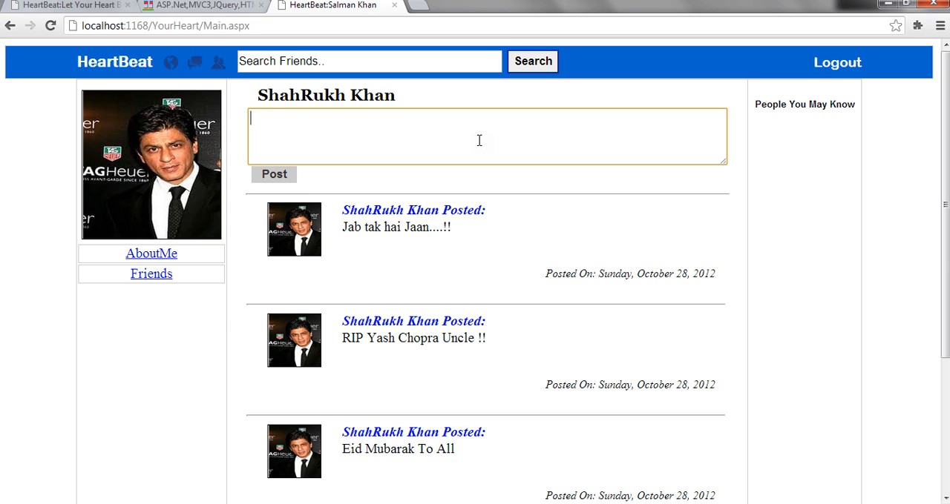
# Post 'Hey ShahRukh Kaisa hai tu yaar' on ShahRukh Khan's wall
pyautogui.write('Hey ShahRukh Kaisa hai tu')
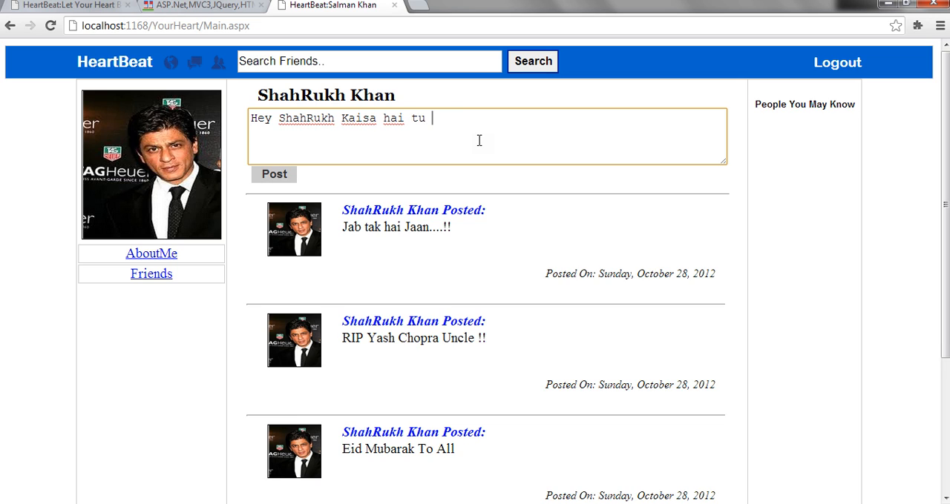
pyautogui.write('yaar')
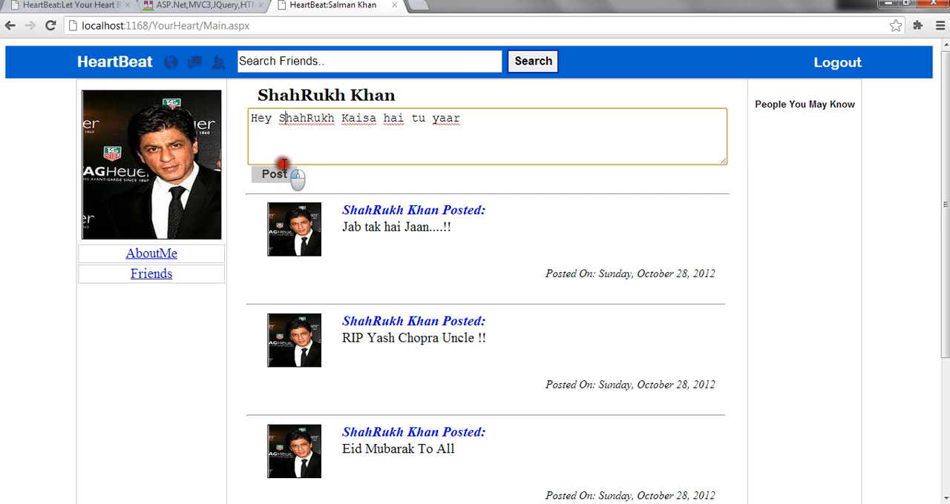
pyautogui.click(273, 173)
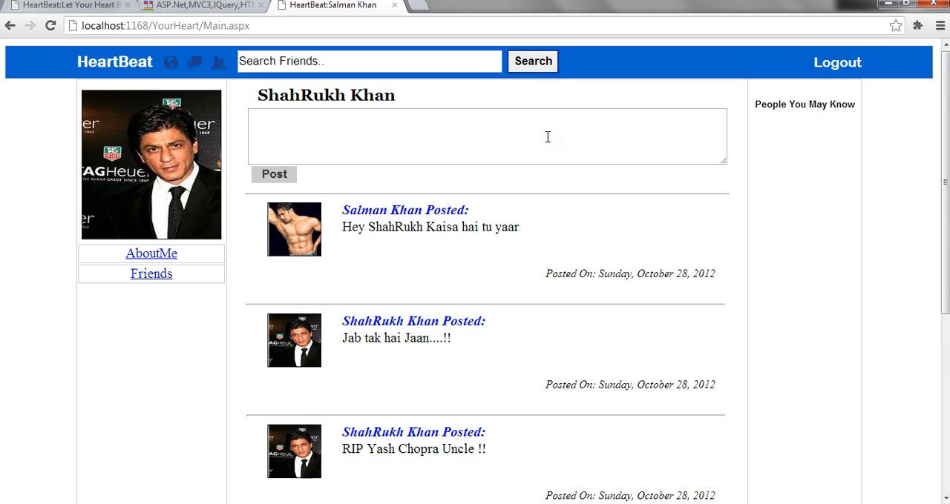
pyautogui.moveTo(549, 137)
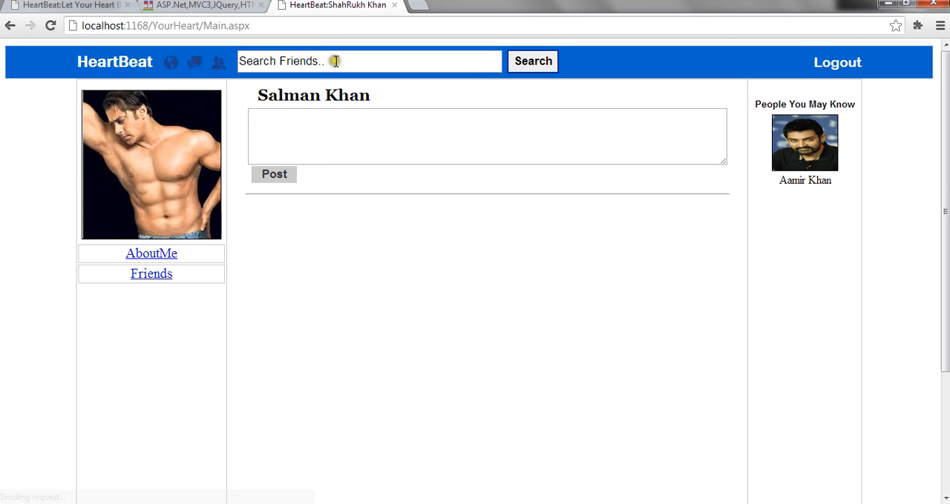
# Search friends for 's', pick ShahRukh Khan from the suggestions and run the search
pyautogui.click(368, 61)
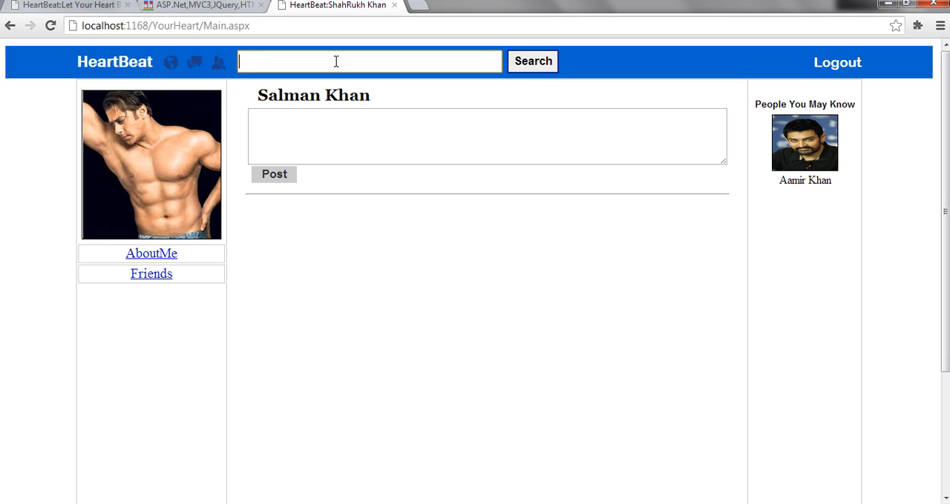
pyautogui.write('s')
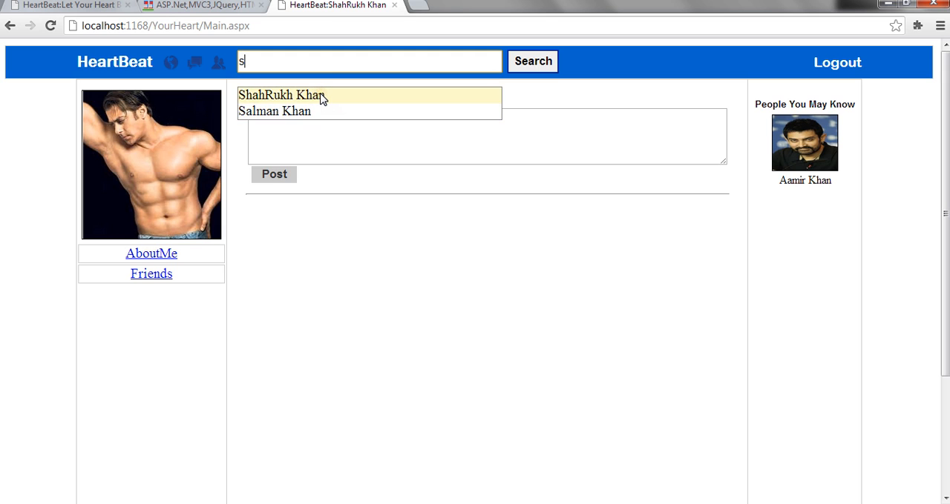
pyautogui.click(281, 95)
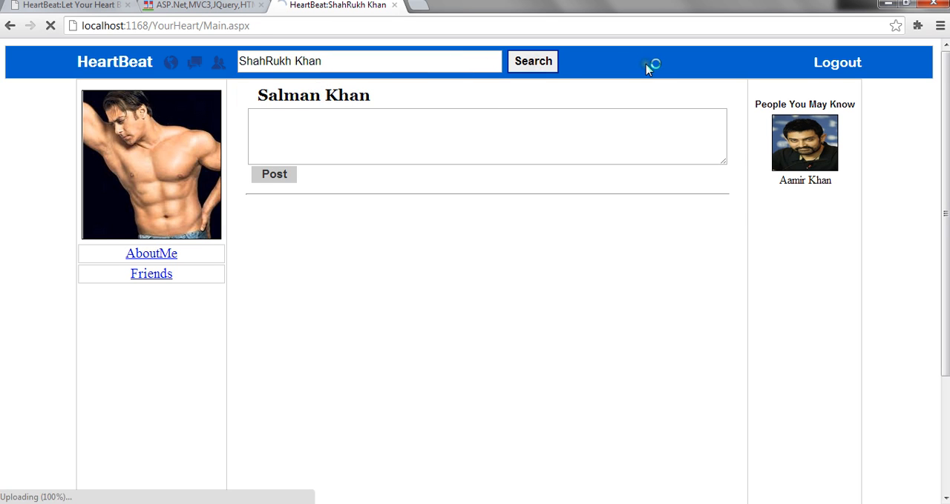
pyautogui.click(531, 61)
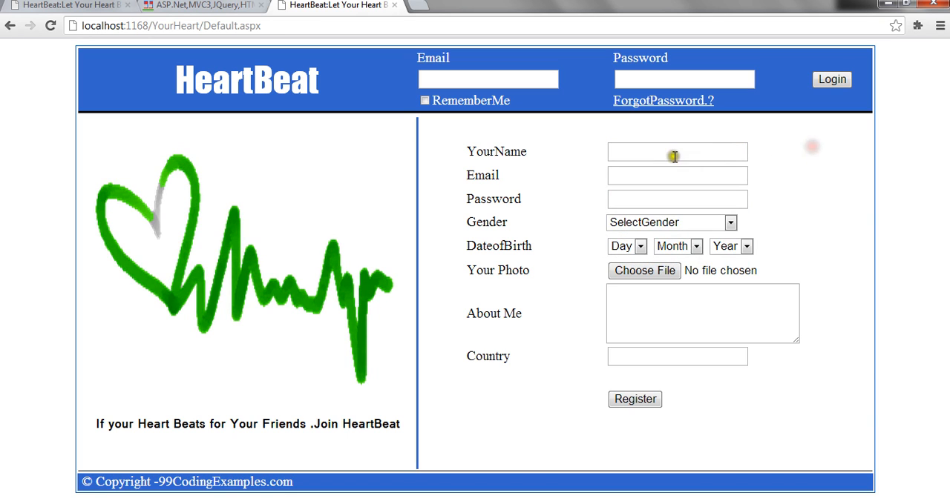
pyautogui.write('Kareena Ka')
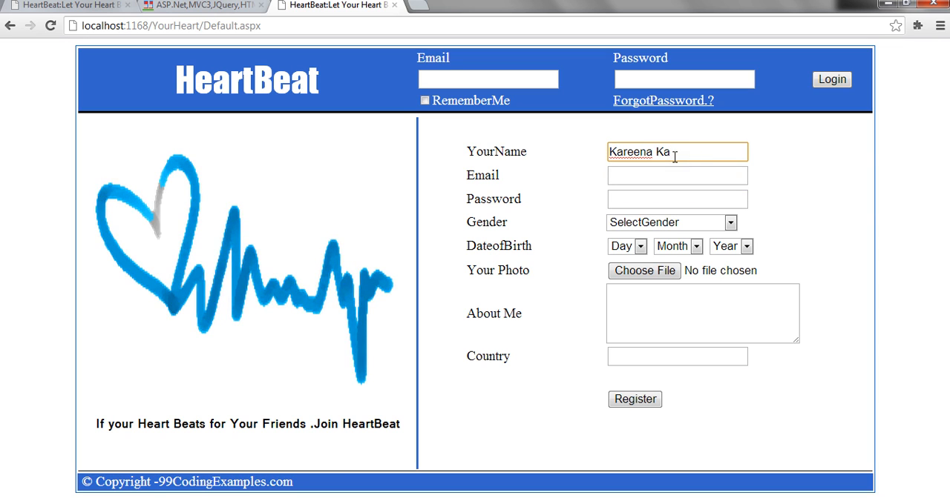
pyautogui.write('poor')
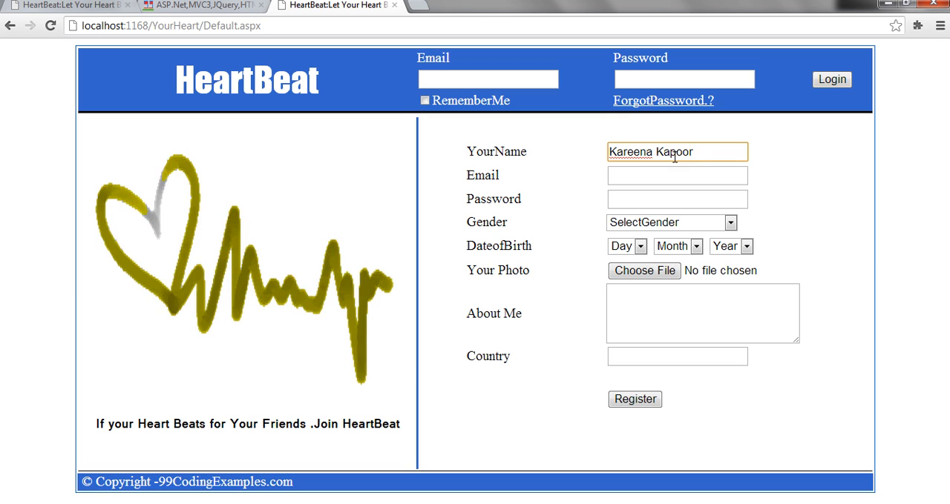
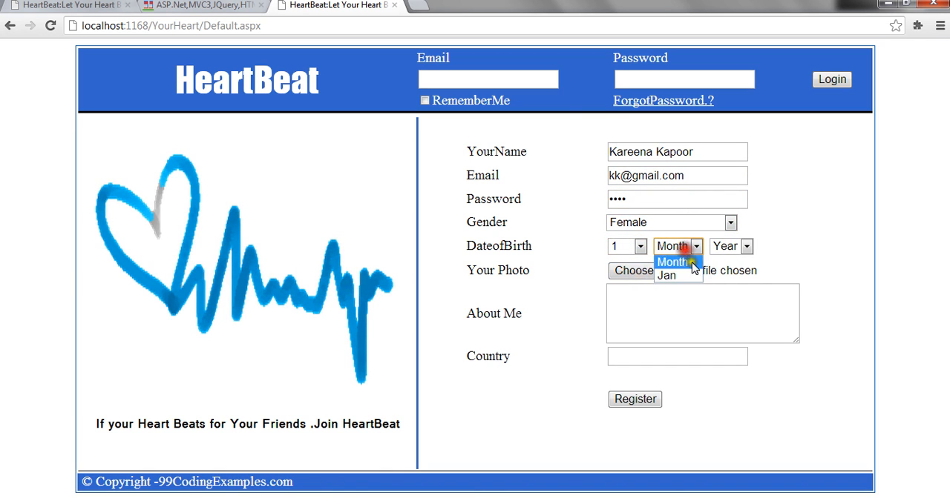
pyautogui.click(731, 247)
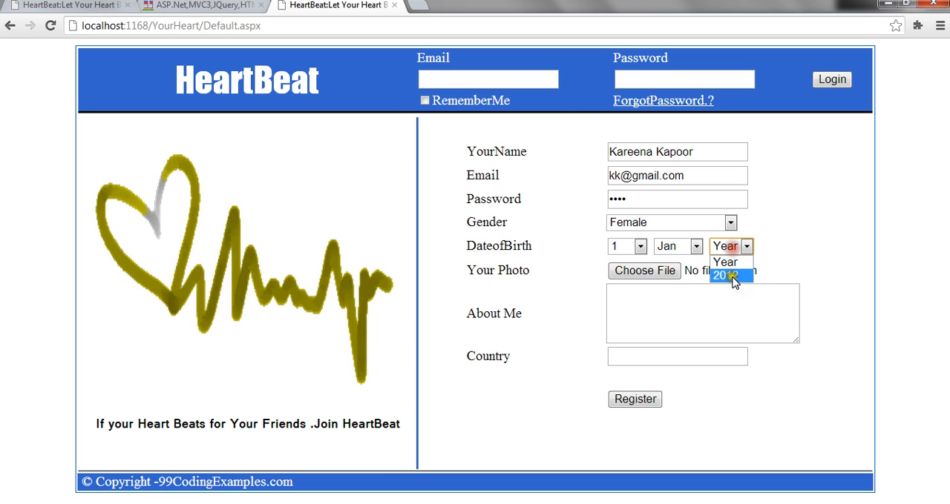
pyautogui.click(644, 270)
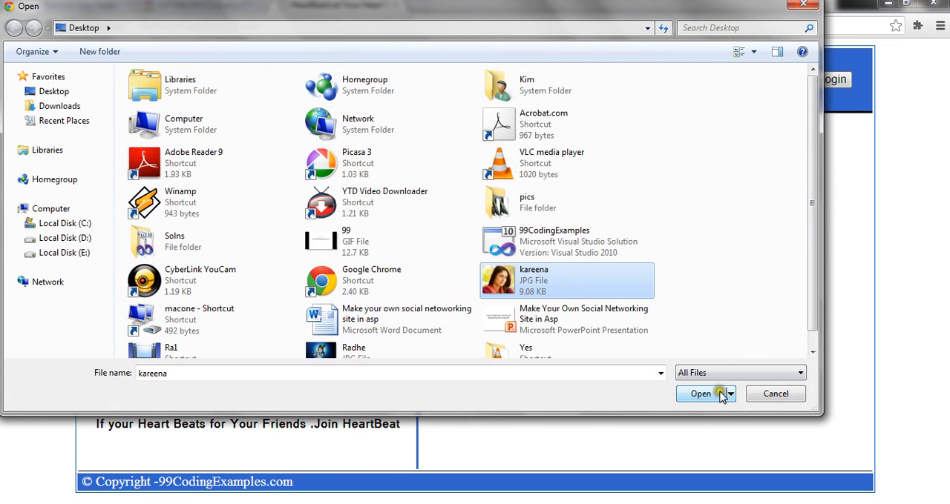
# Write the About Me text 'I am Kareena Kapoor... Queen' and submit the registration
pyautogui.click(700, 395)
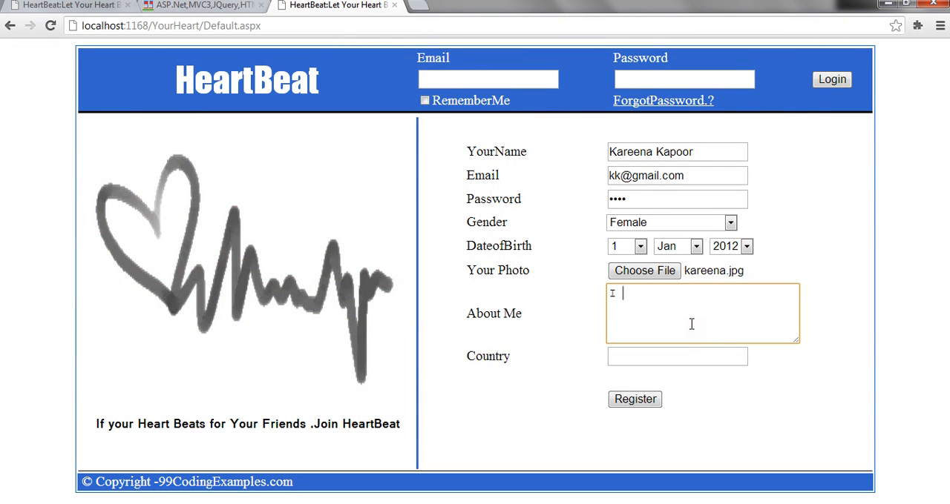
pyautogui.write('am Kareen')
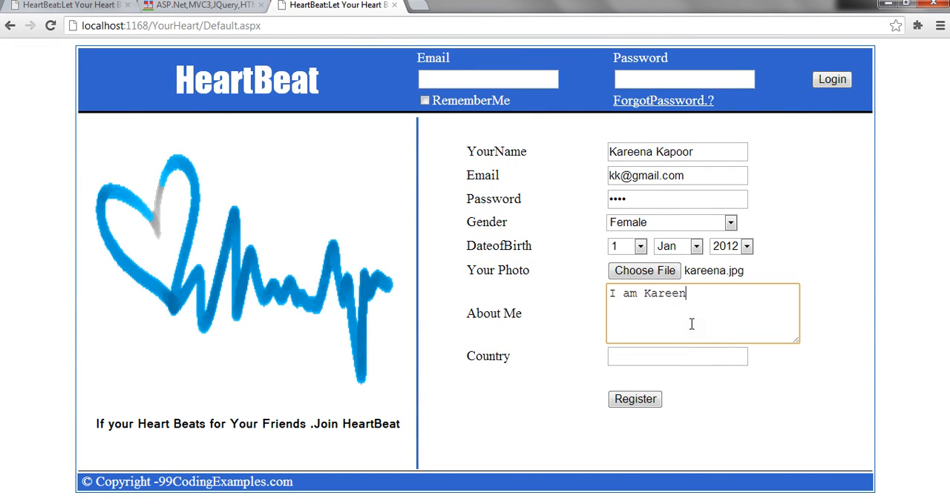
pyautogui.write('Kapoor')
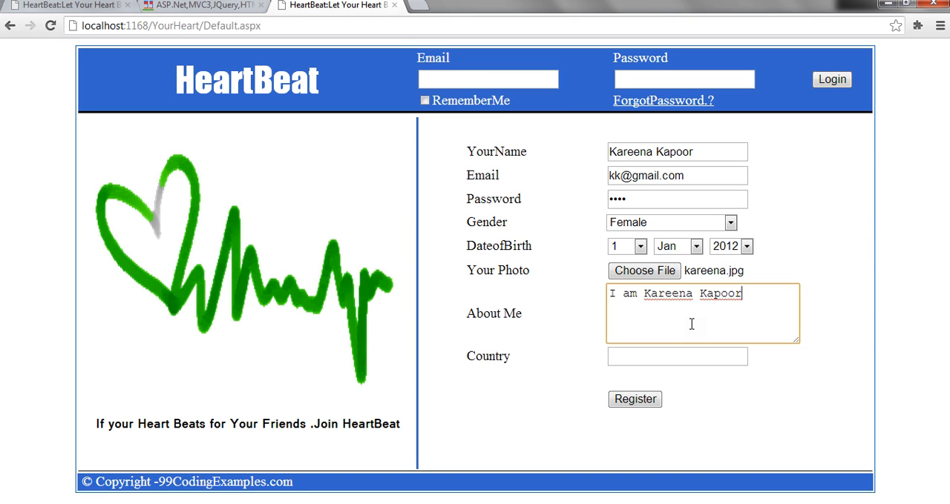
pyautogui.write('.')
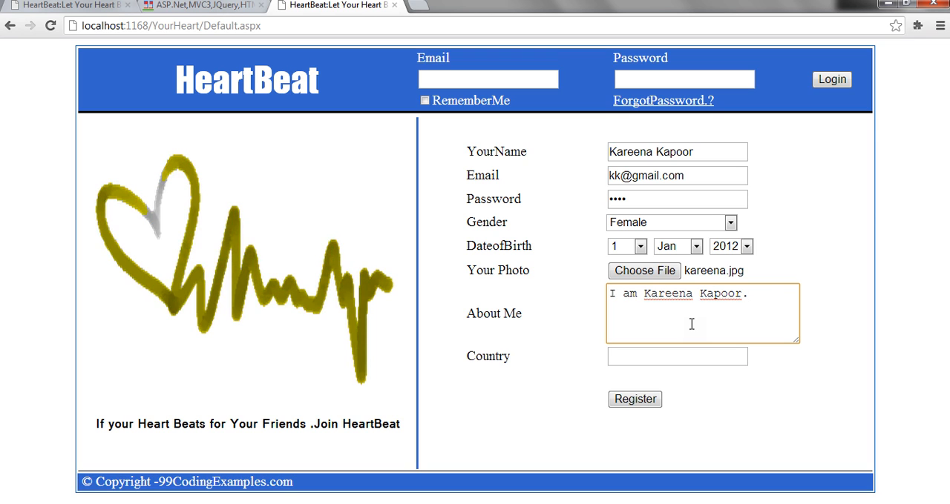
pyautogui.write('Queen of Bollywood')
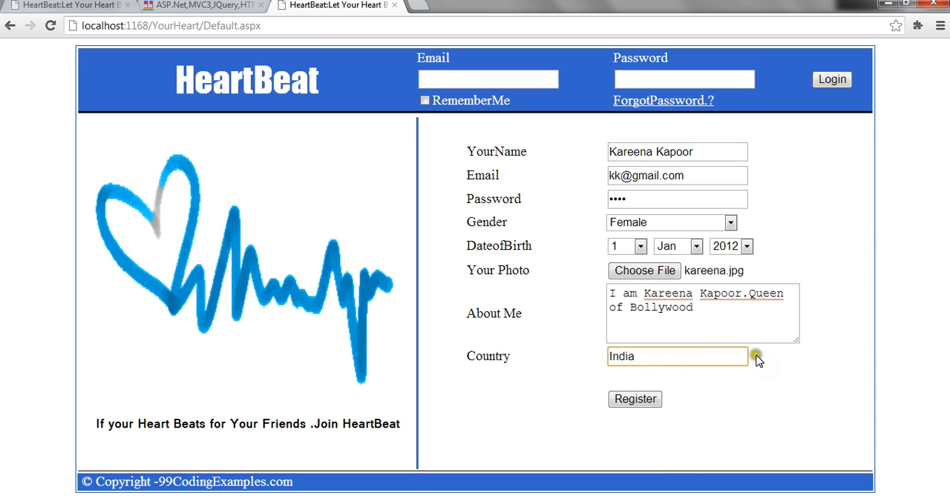
pyautogui.click(635, 399)
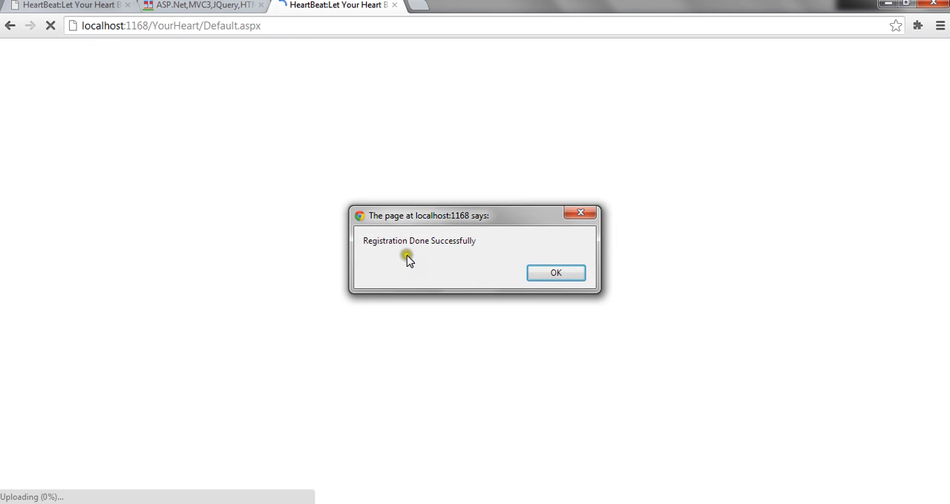
pyautogui.click(555, 273)
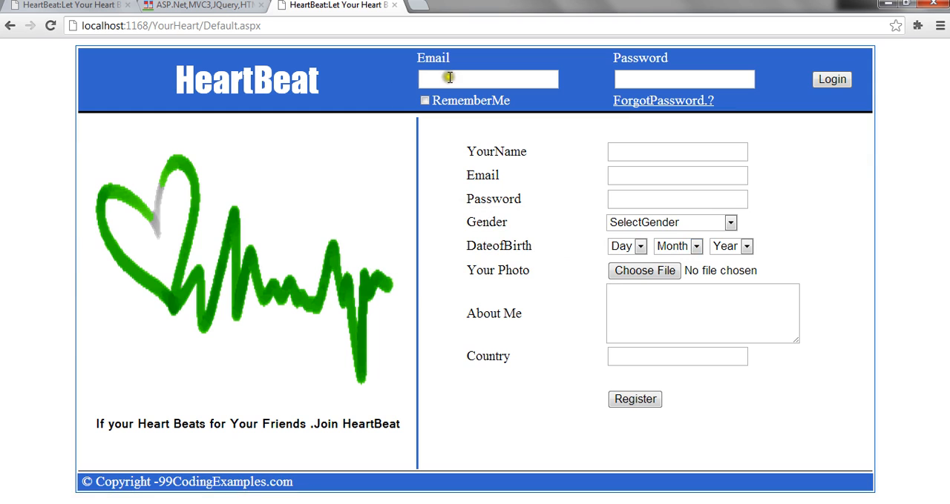
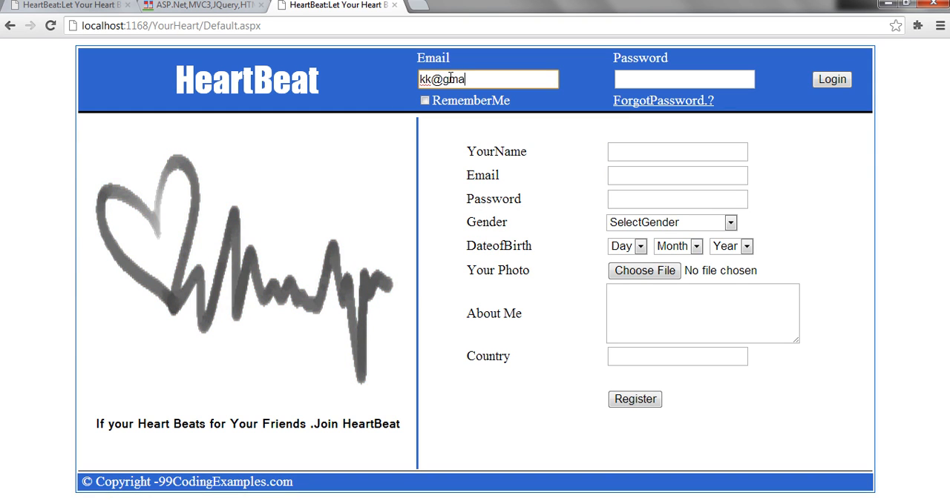
pyautogui.click(683, 80)
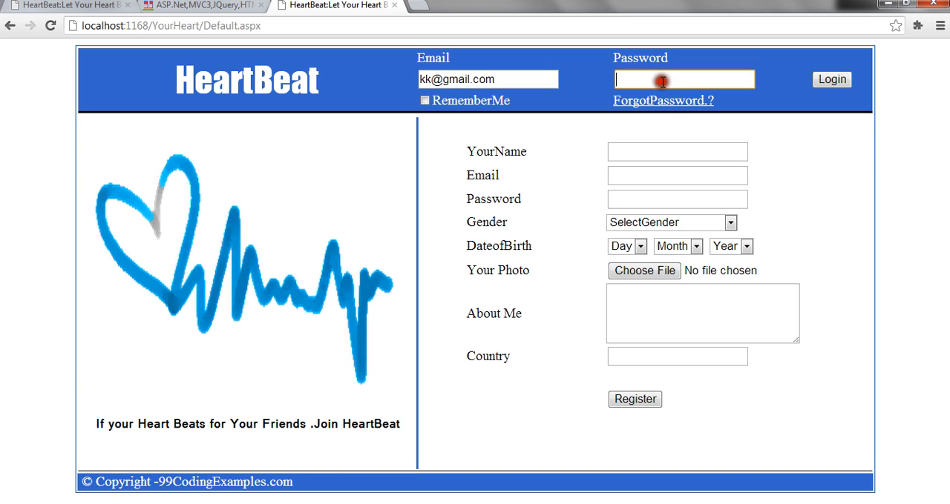
pyautogui.write('••••')
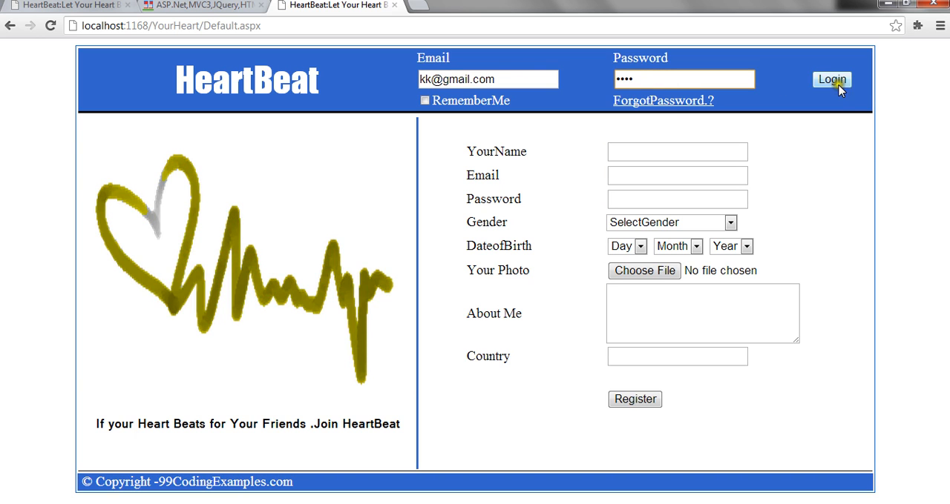
pyautogui.click(831, 80)
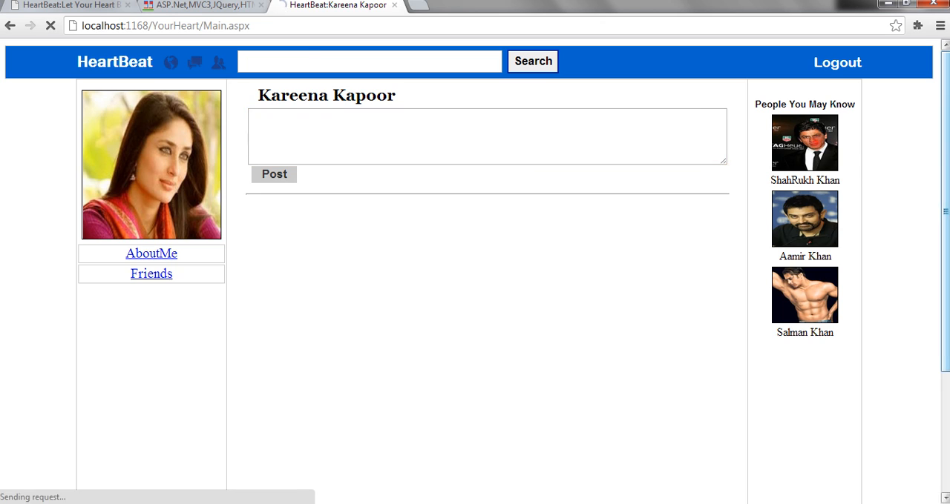
# Send friend requests to the suggested ShahRukh, Salman and Aamir Khan, then return home
pyautogui.click(804, 143)
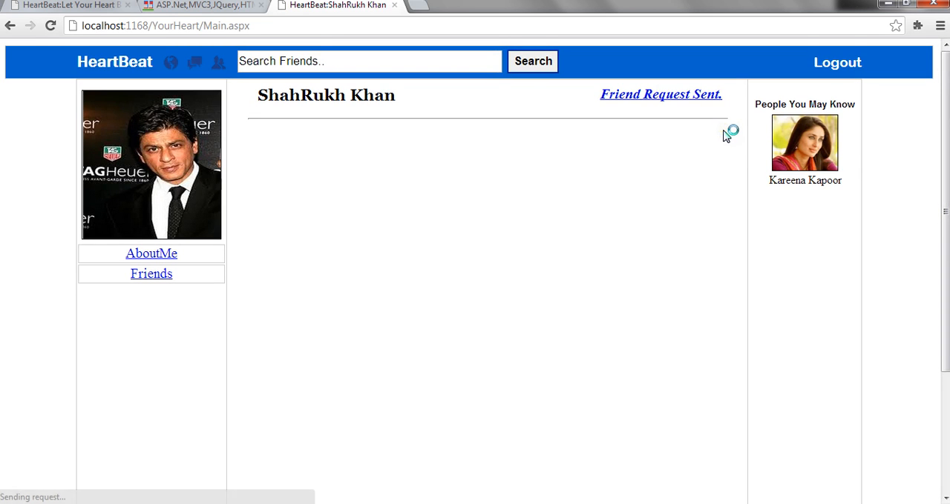
pyautogui.click(805, 143)
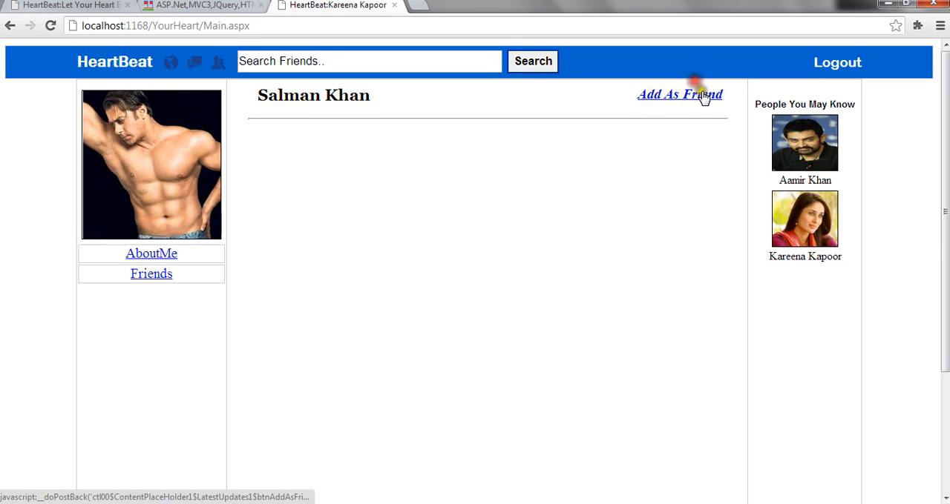
pyautogui.click(680, 95)
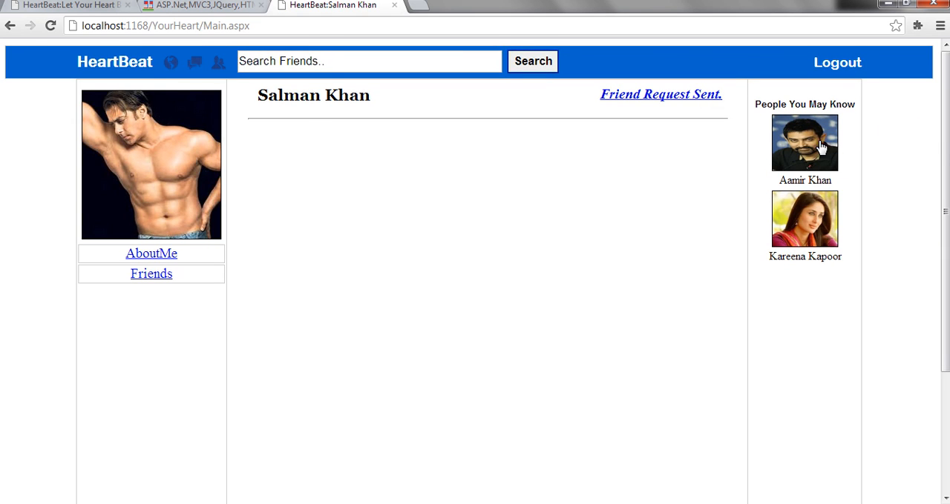
pyautogui.click(804, 142)
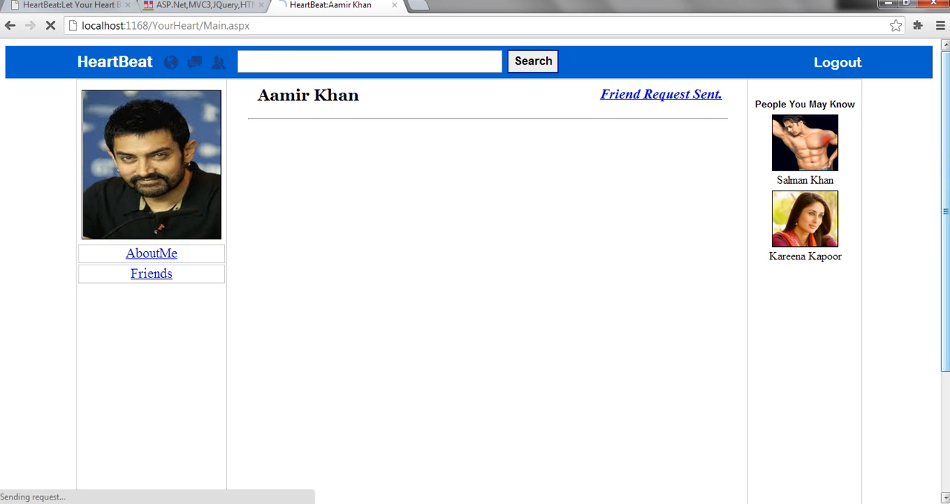
pyautogui.click(804, 142)
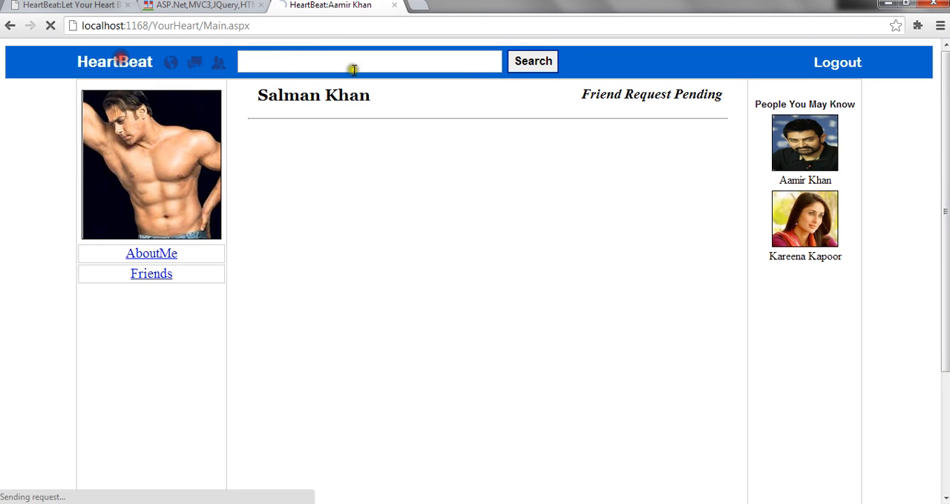
pyautogui.click(804, 218)
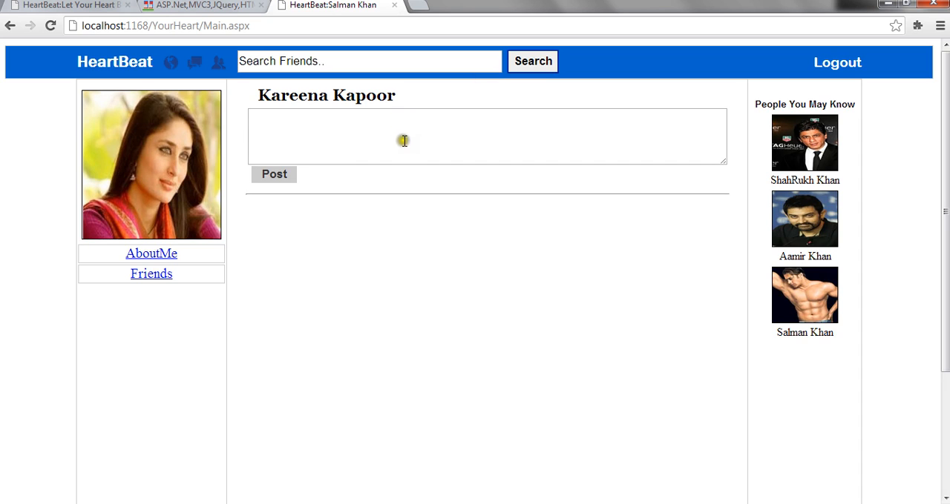
pyautogui.click(804, 294)
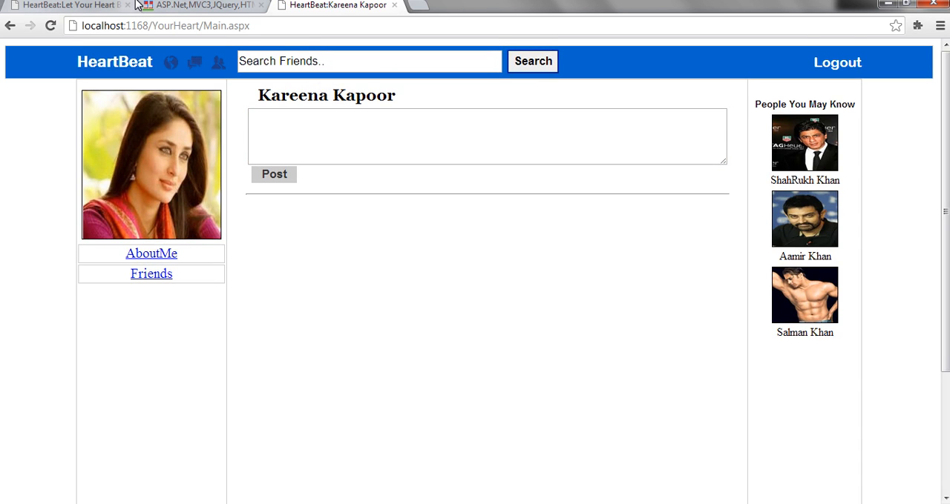
pyautogui.moveTo(204, 6)
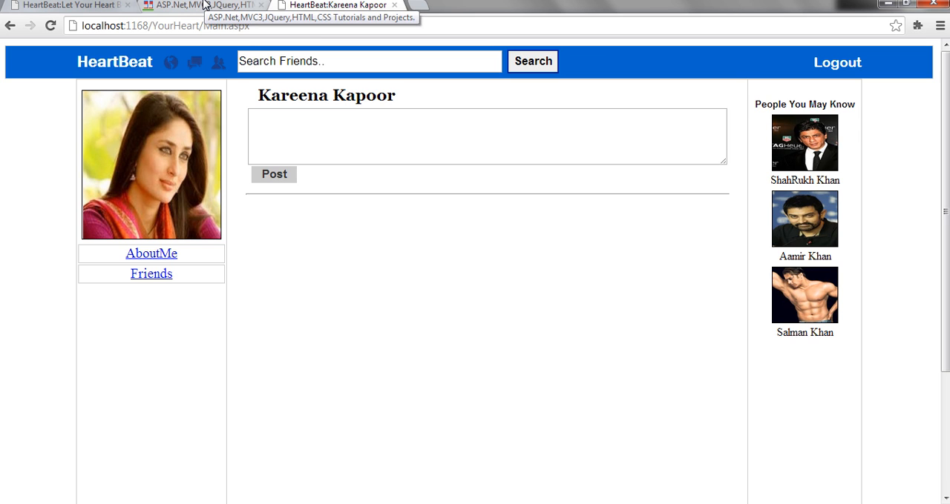
# On 99codingexamples.com, choose SocialNetworking Site from Projects to open the live HeartBeat site
pyautogui.click(201, 6)
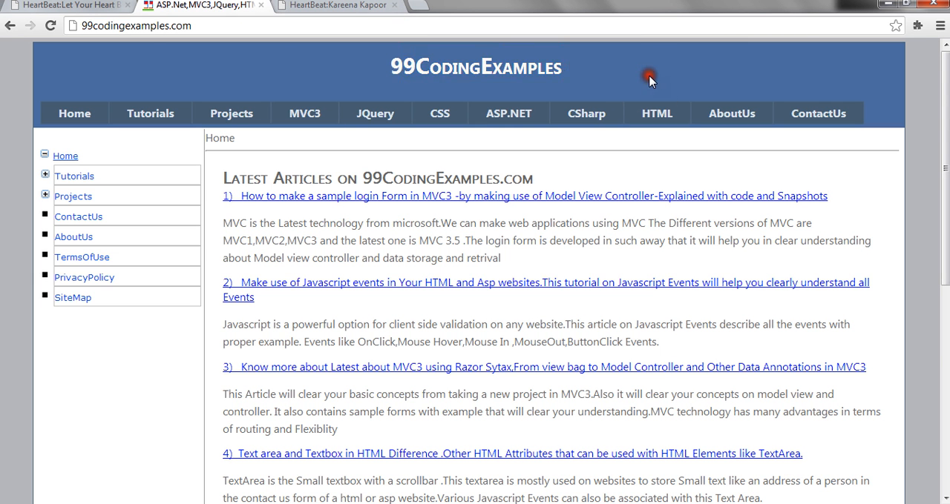
pyautogui.click(232, 113)
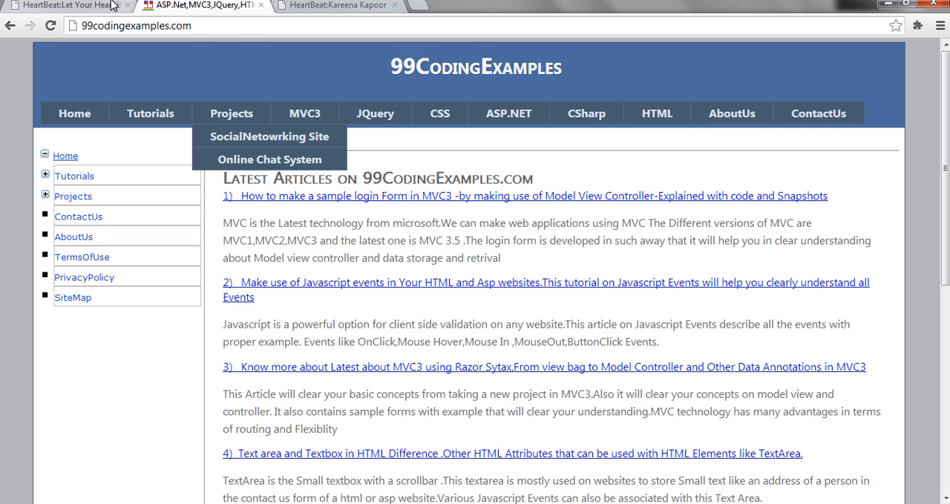
pyautogui.click(62, 6)
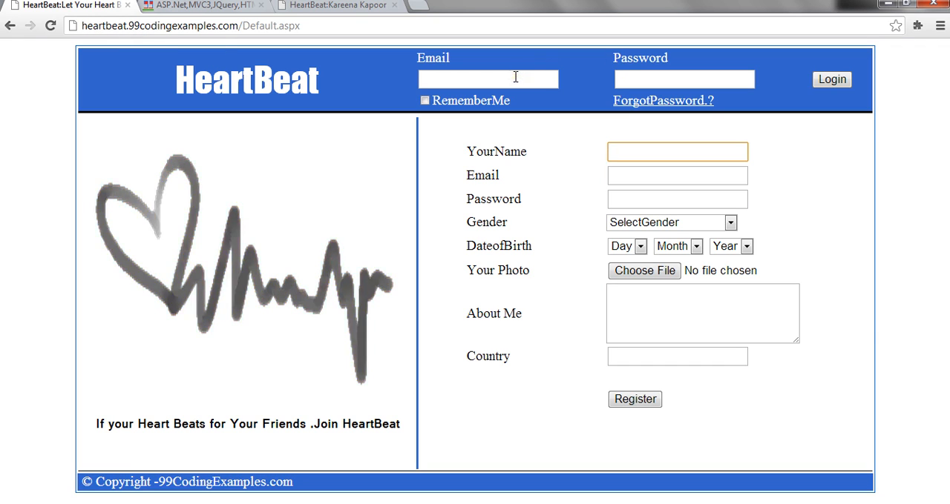
# Sign in on the live site with the saved 'sr' email and password, landing on Shah Rukh Khan's wall
pyautogui.write('sr')
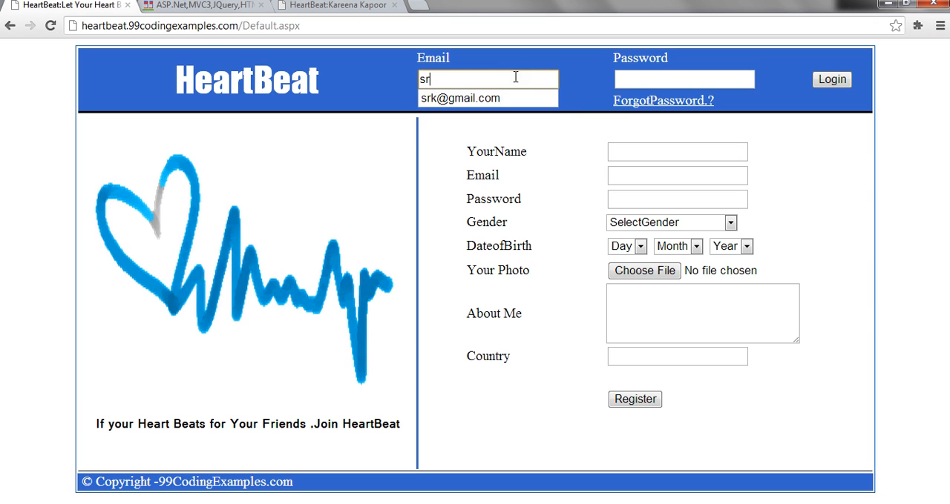
pyautogui.click(682, 80)
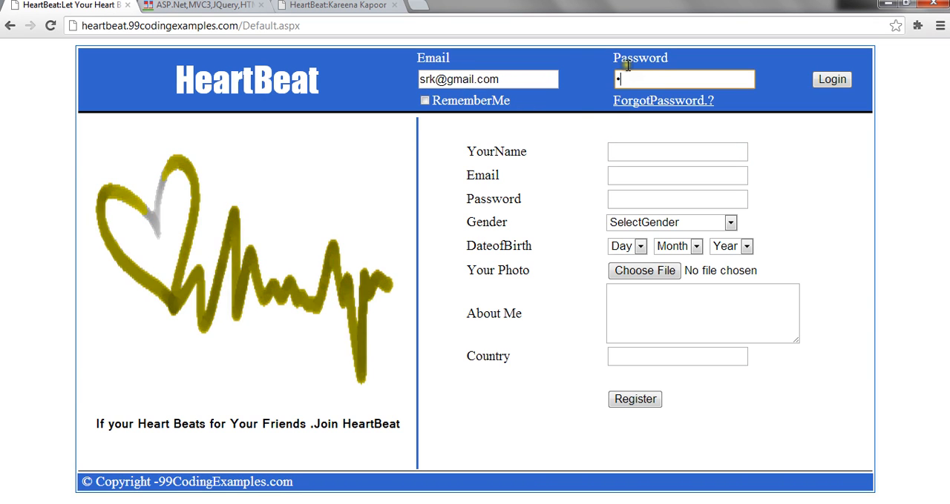
pyautogui.click(831, 80)
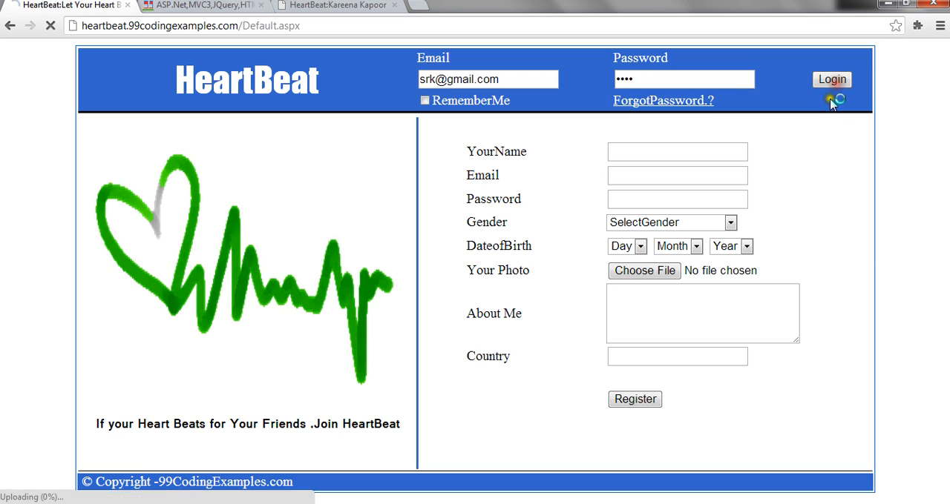
pyautogui.click(831, 80)
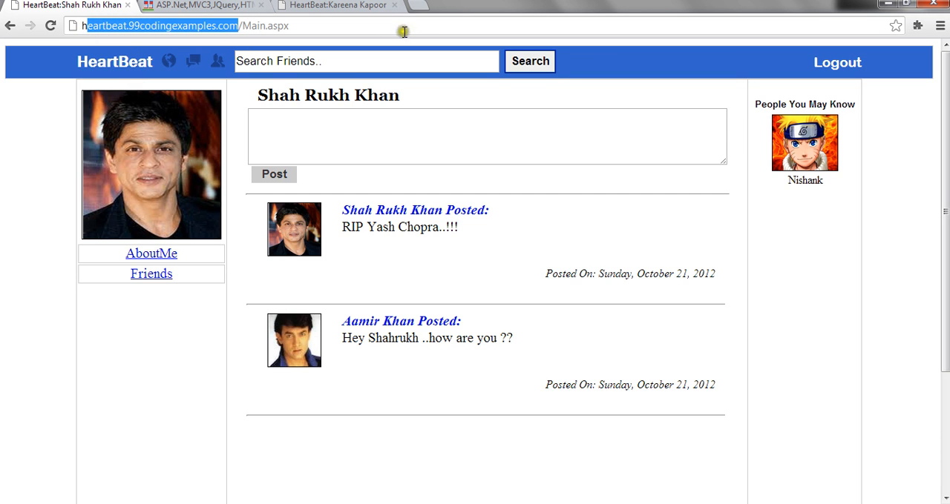
pyautogui.click(200, 6)
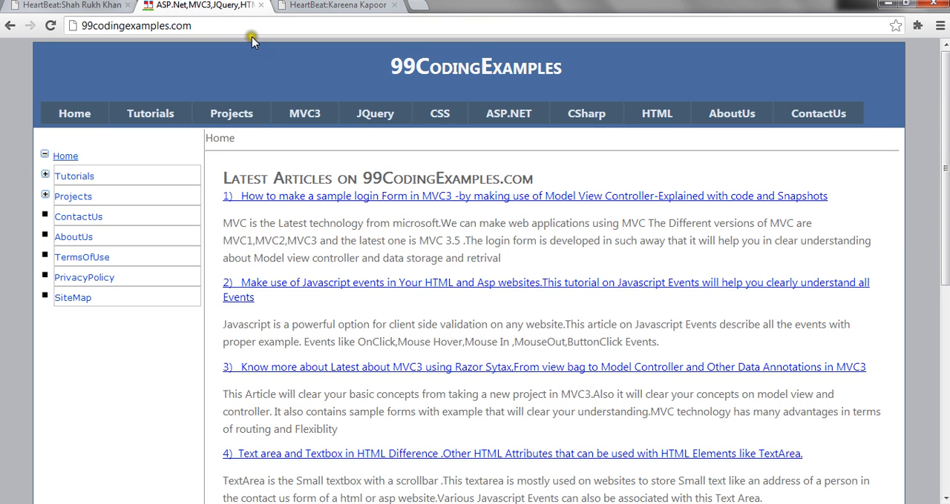
# Return to Kareena Kapoor's local HeartBeat home page and focus the status post box
pyautogui.click(335, 6)
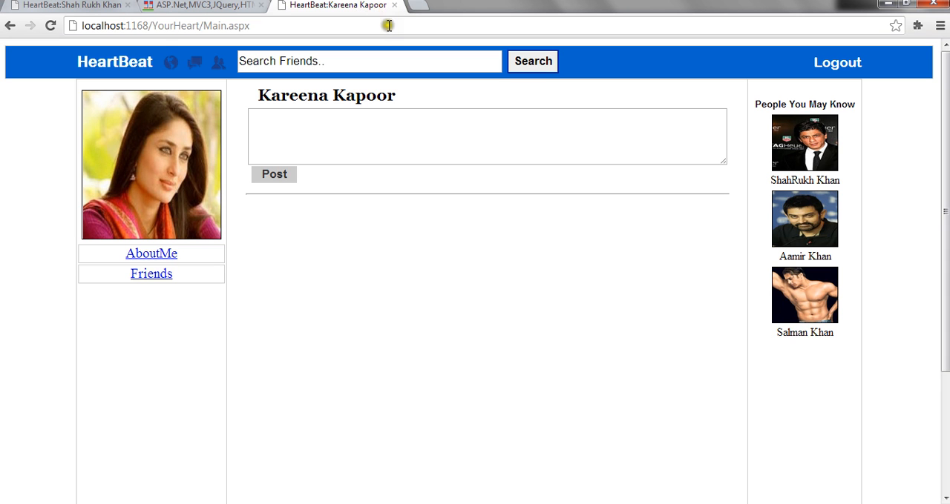
pyautogui.moveTo(396, 53)
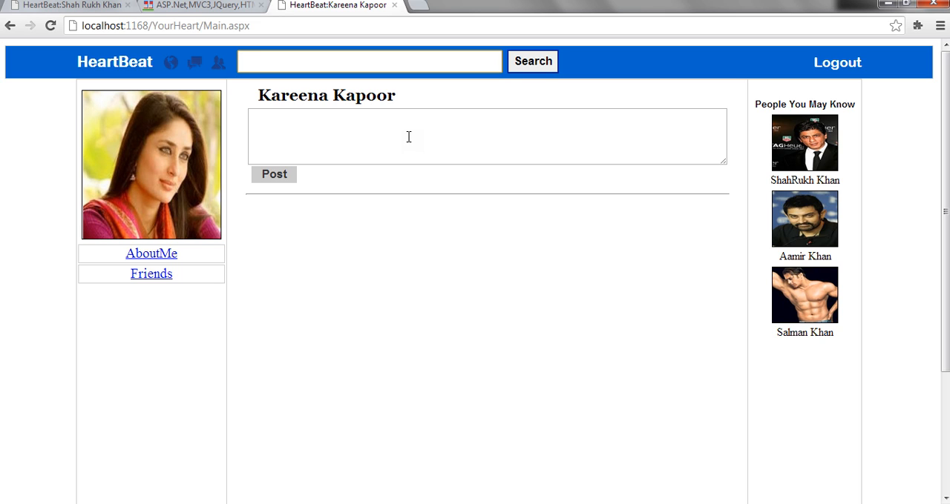
pyautogui.click(368, 61)
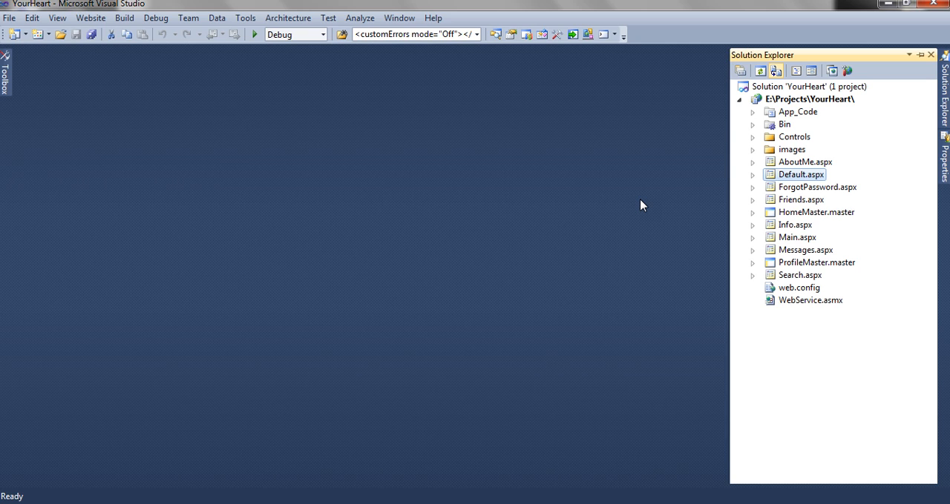
pyautogui.moveTo(240, 480)
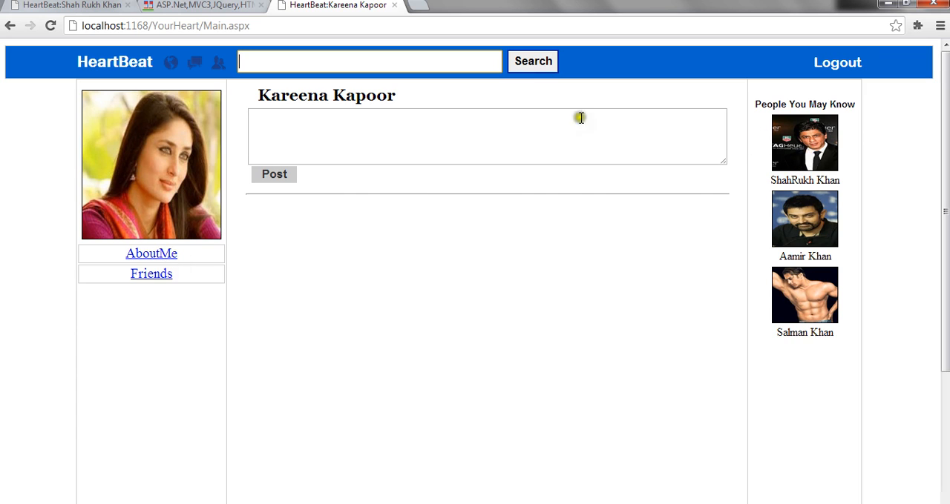
pyautogui.moveTo(729, 200)
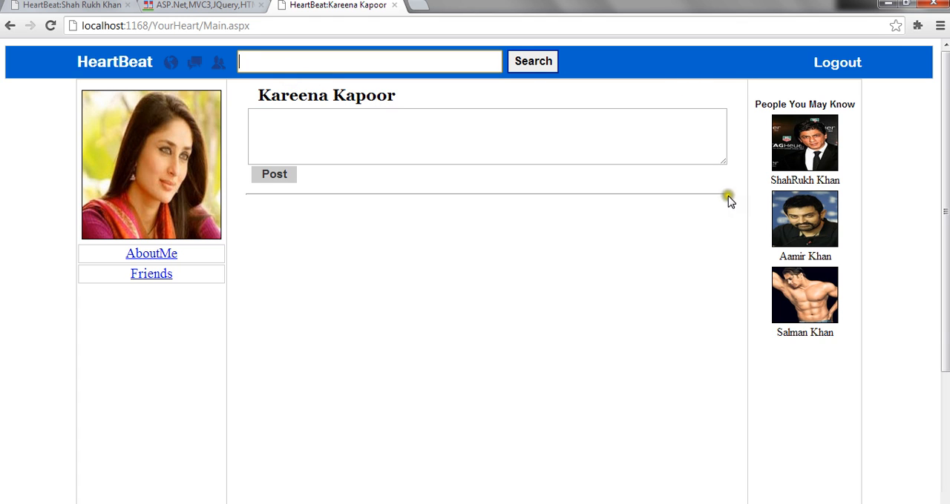
pyautogui.moveTo(599, 213)
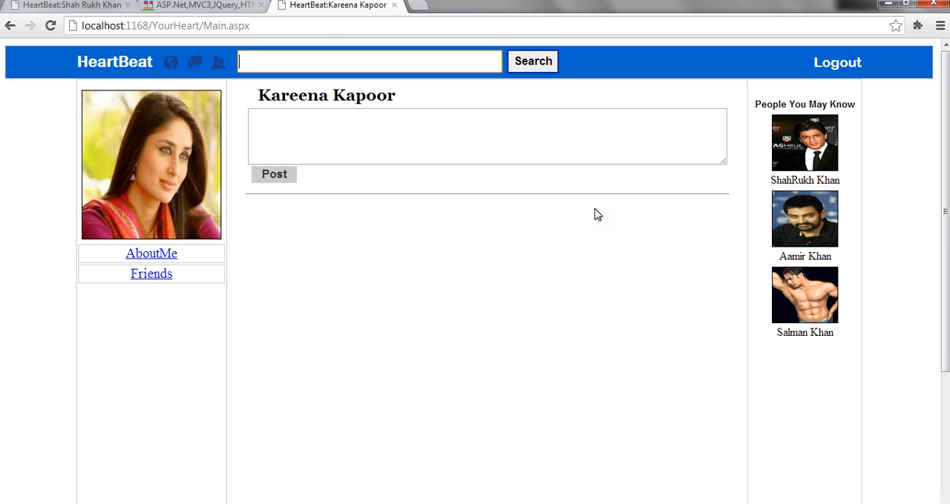